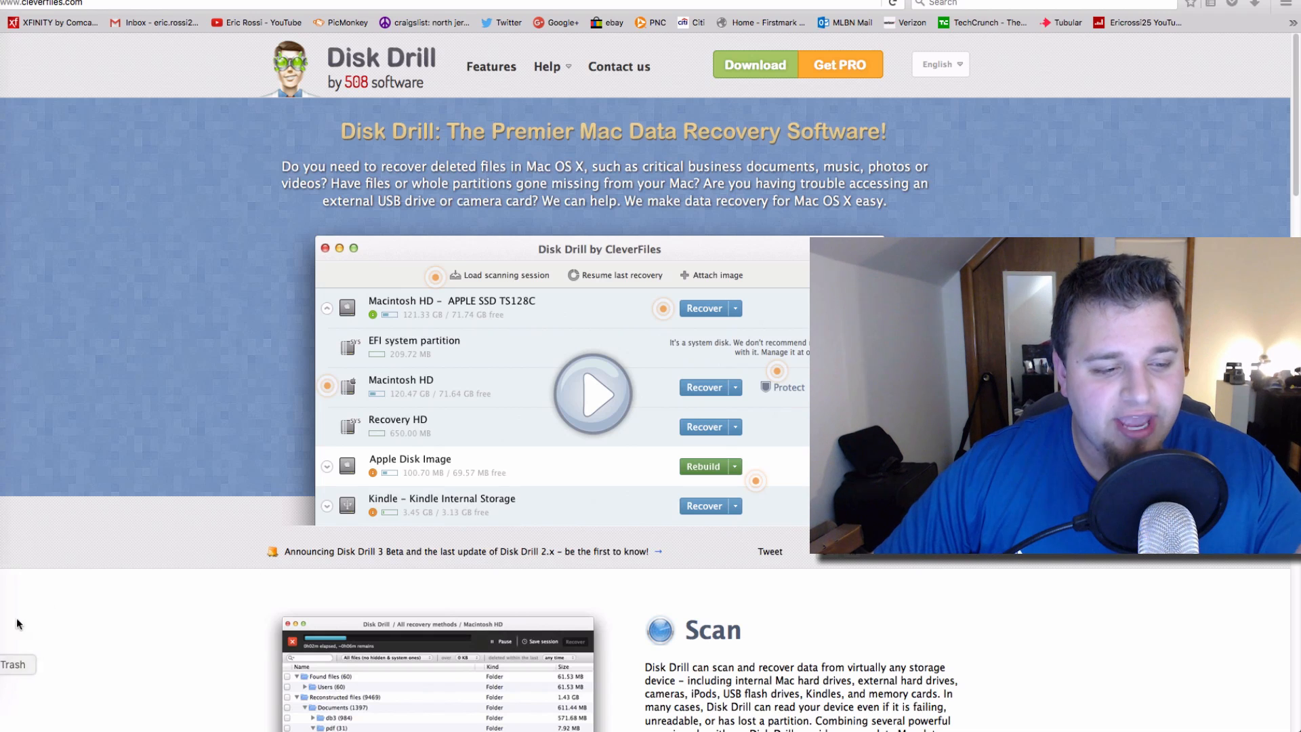
pyautogui.moveTo(140, 559)
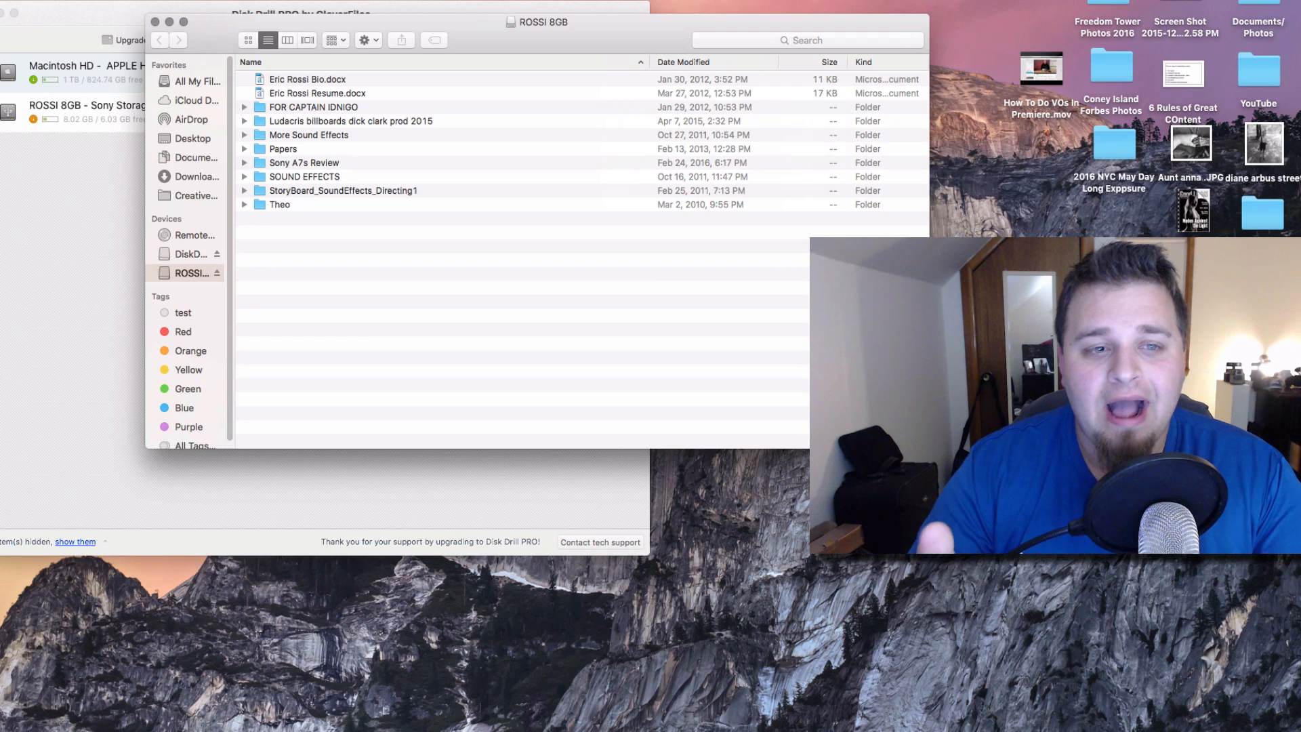
# Browse the FOR CAPTAIN IDNIGO, Ludacris billboards and More Sound Effects folders on ROSSI 8GB.
pyautogui.click(244, 107)
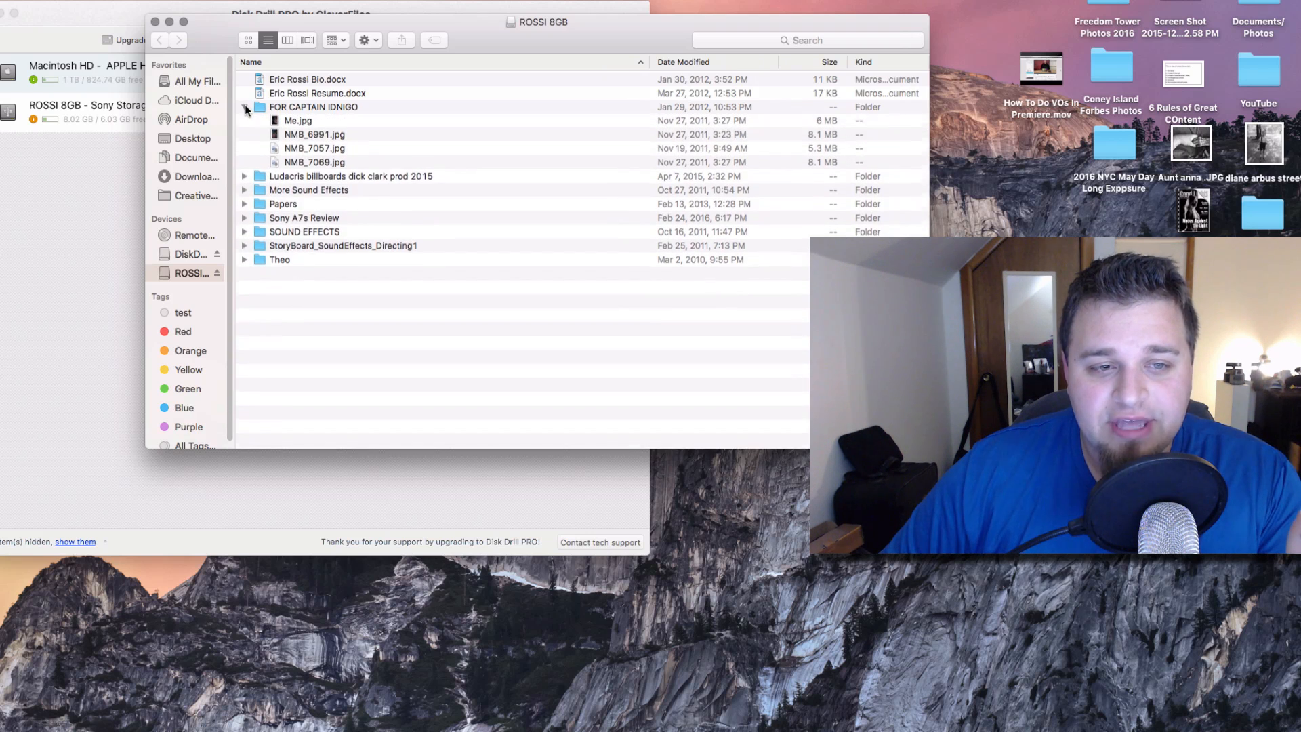
pyautogui.click(243, 107)
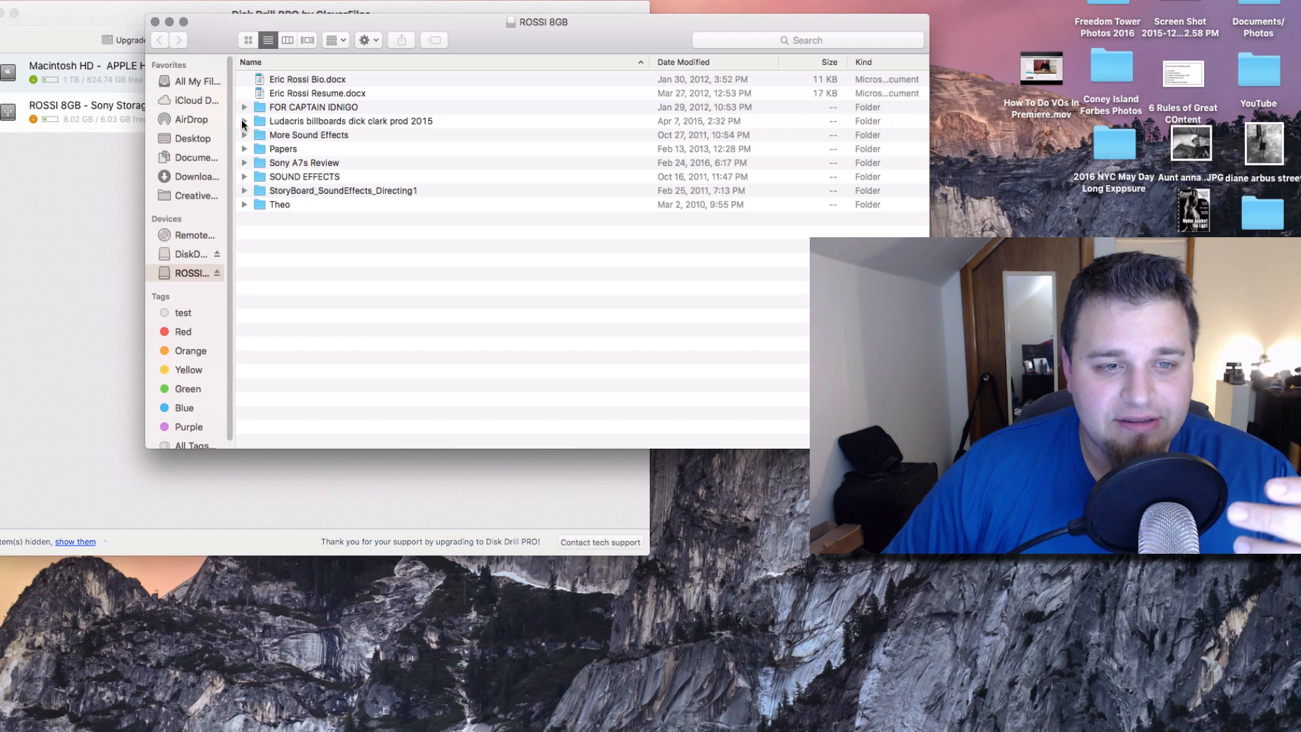
pyautogui.click(244, 121)
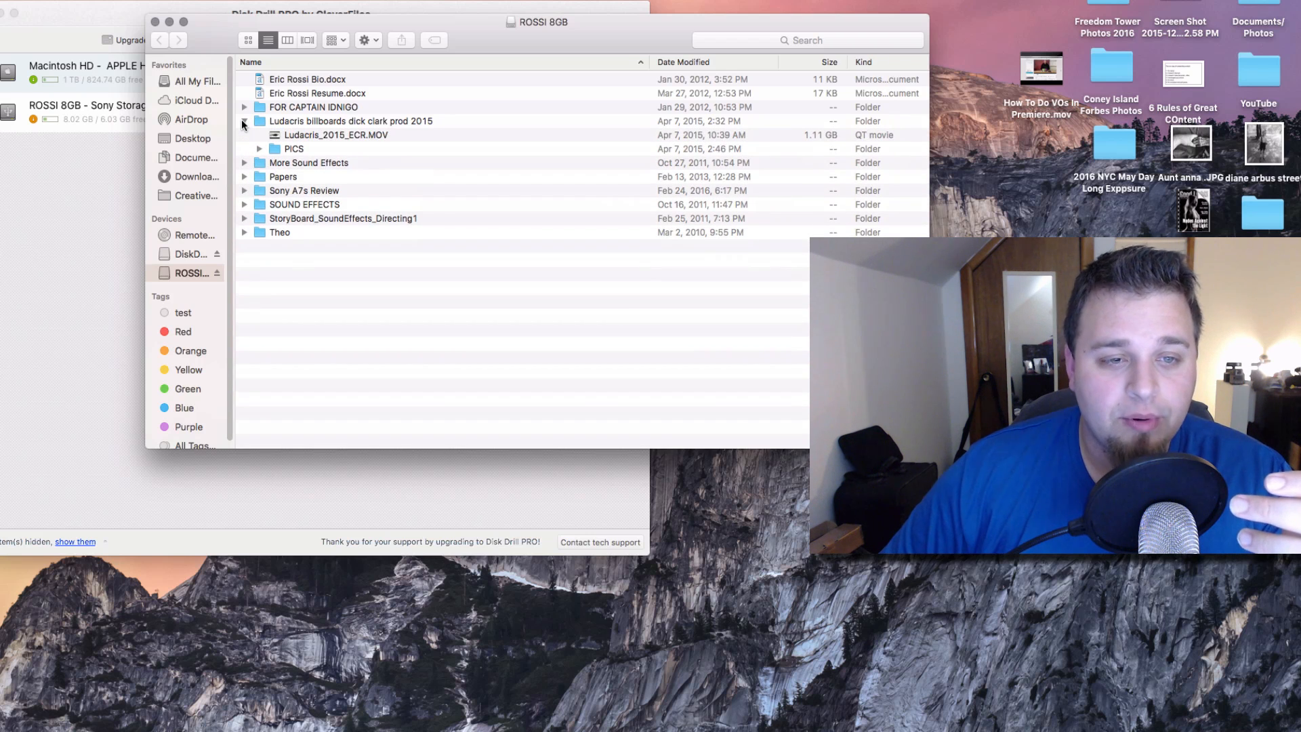
pyautogui.click(245, 134)
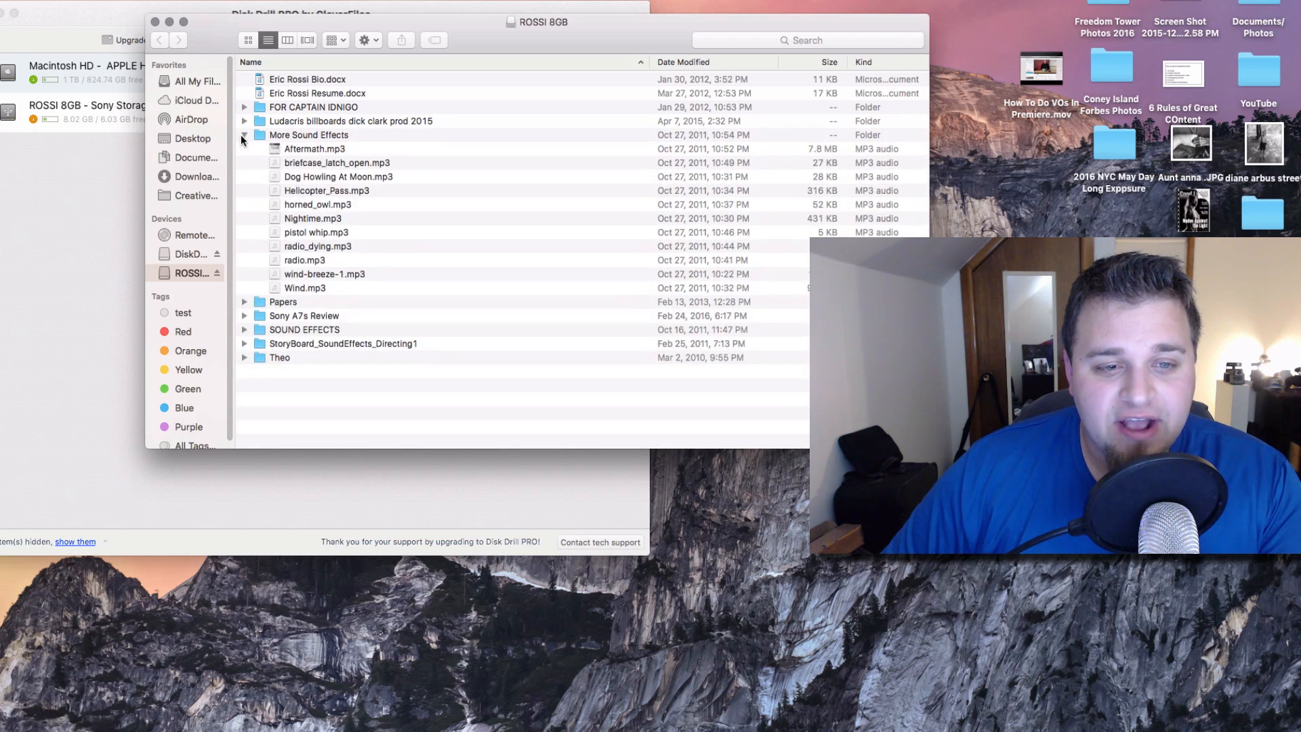
# Look through the Papers, Sony A7s Review and StoryBoard sound effects folders on the drive.
pyautogui.click(244, 148)
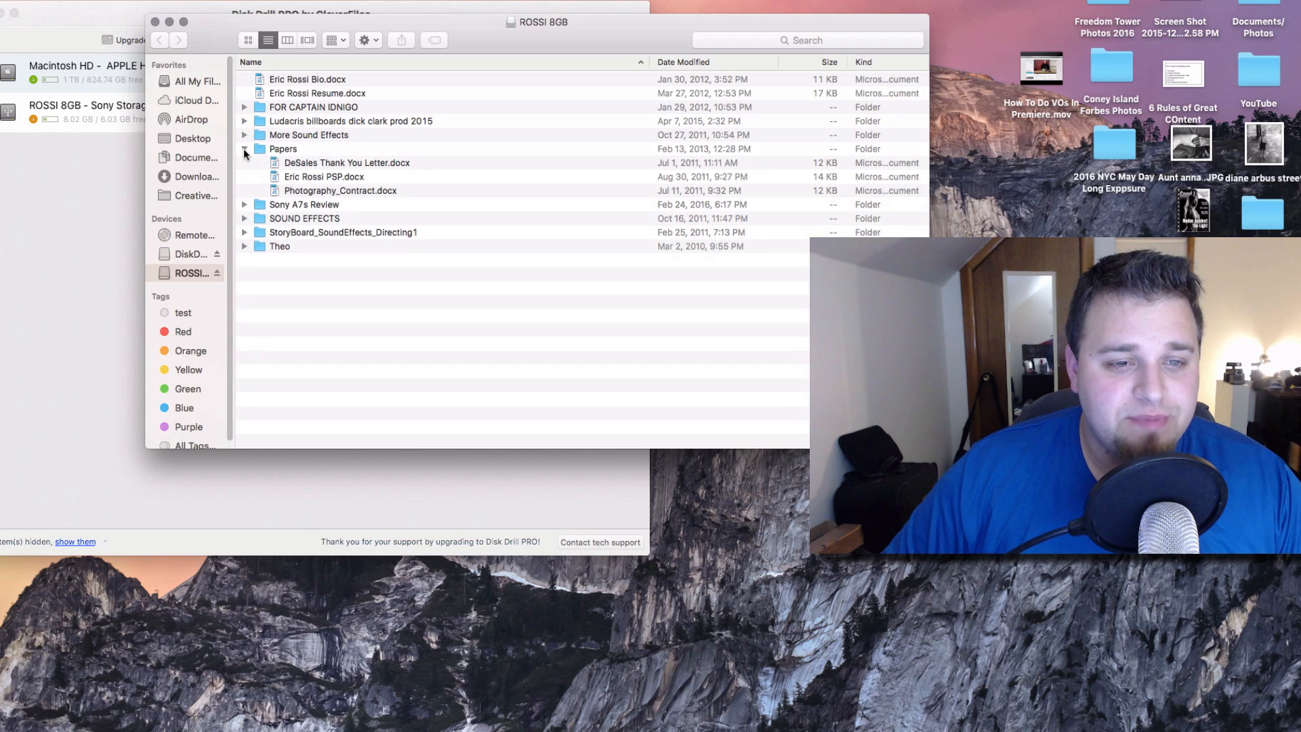
pyautogui.click(244, 149)
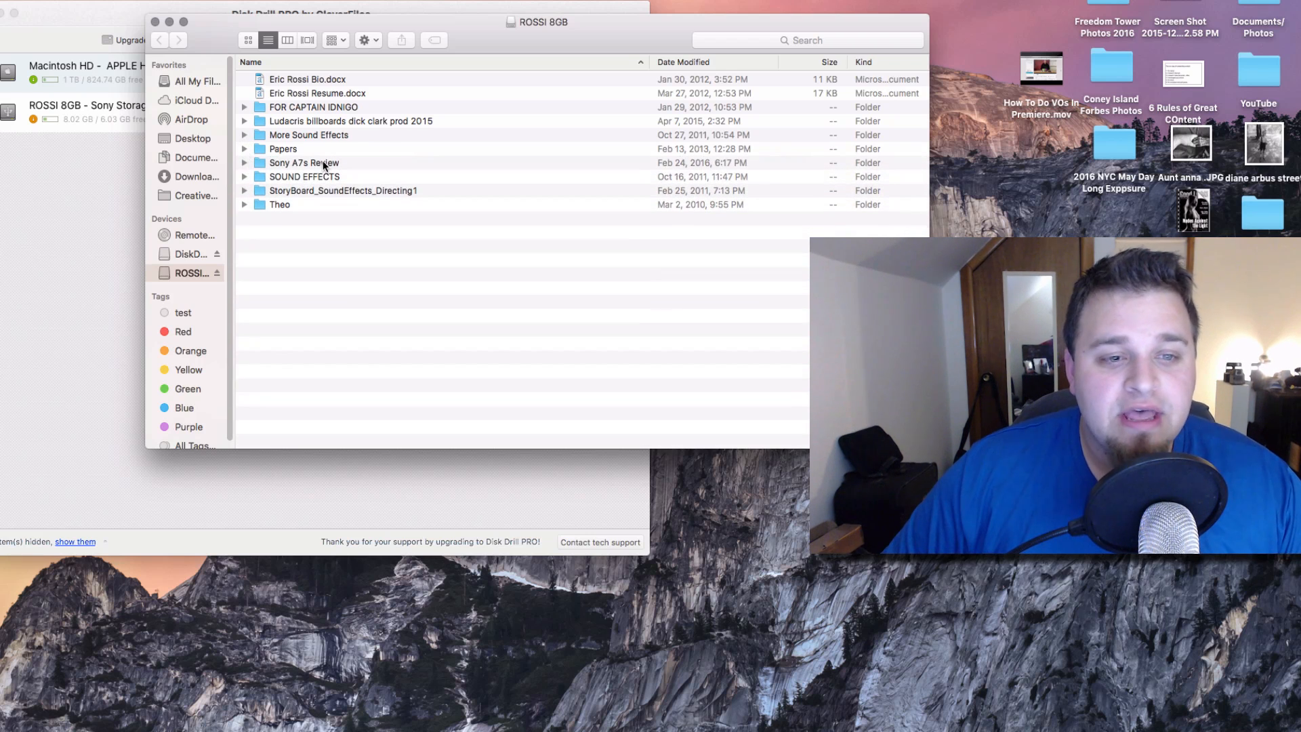
pyautogui.click(303, 162)
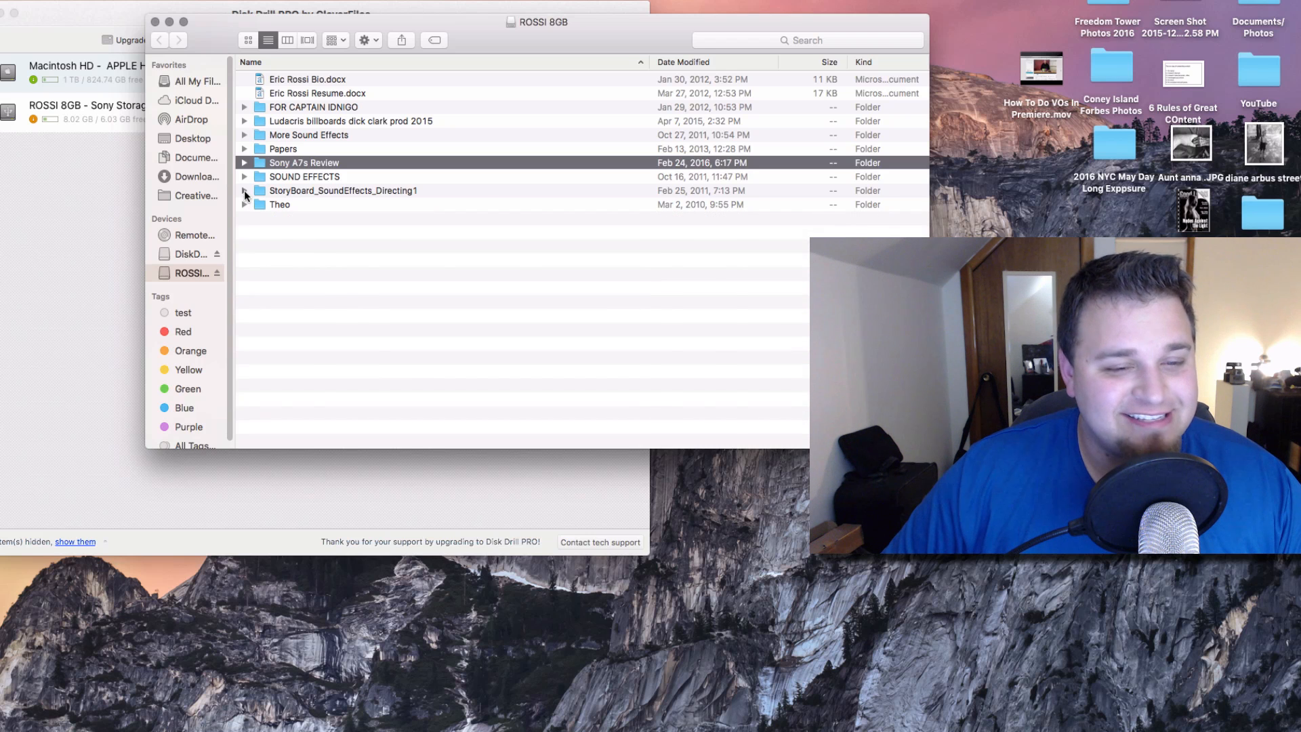
pyautogui.click(244, 190)
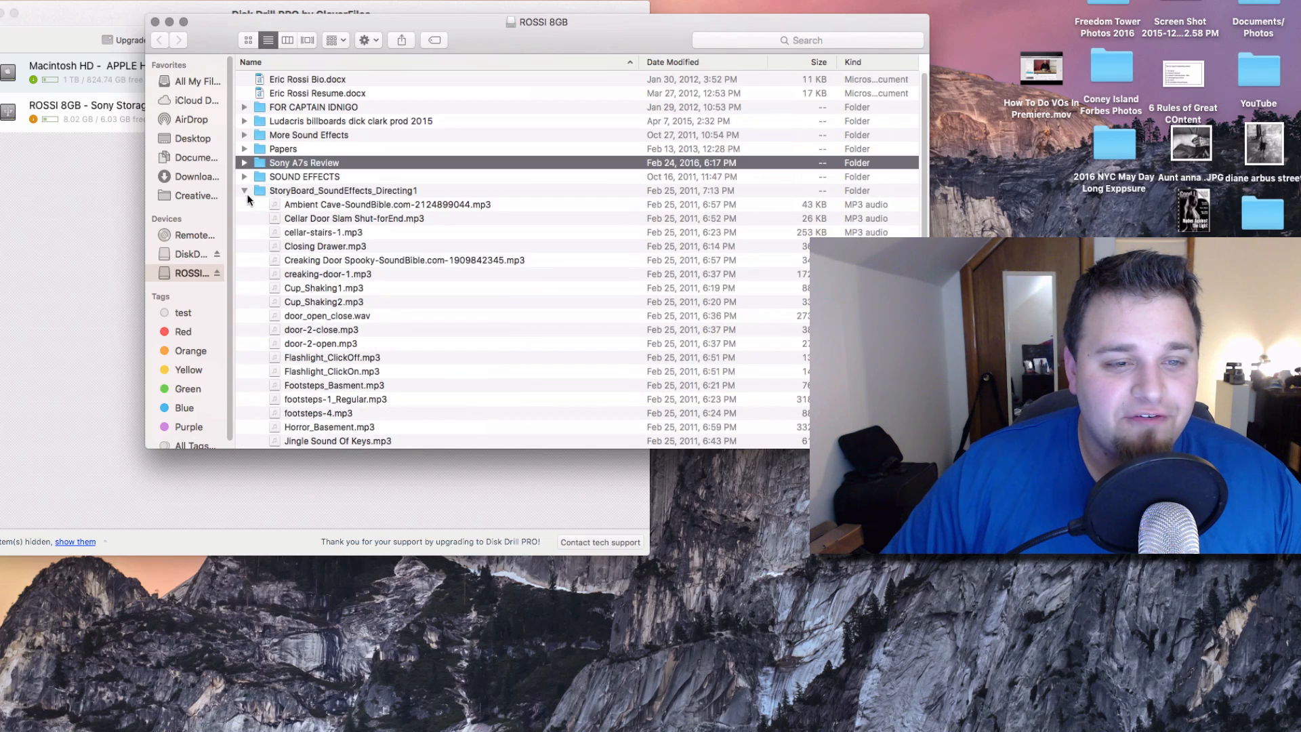
pyautogui.click(245, 190)
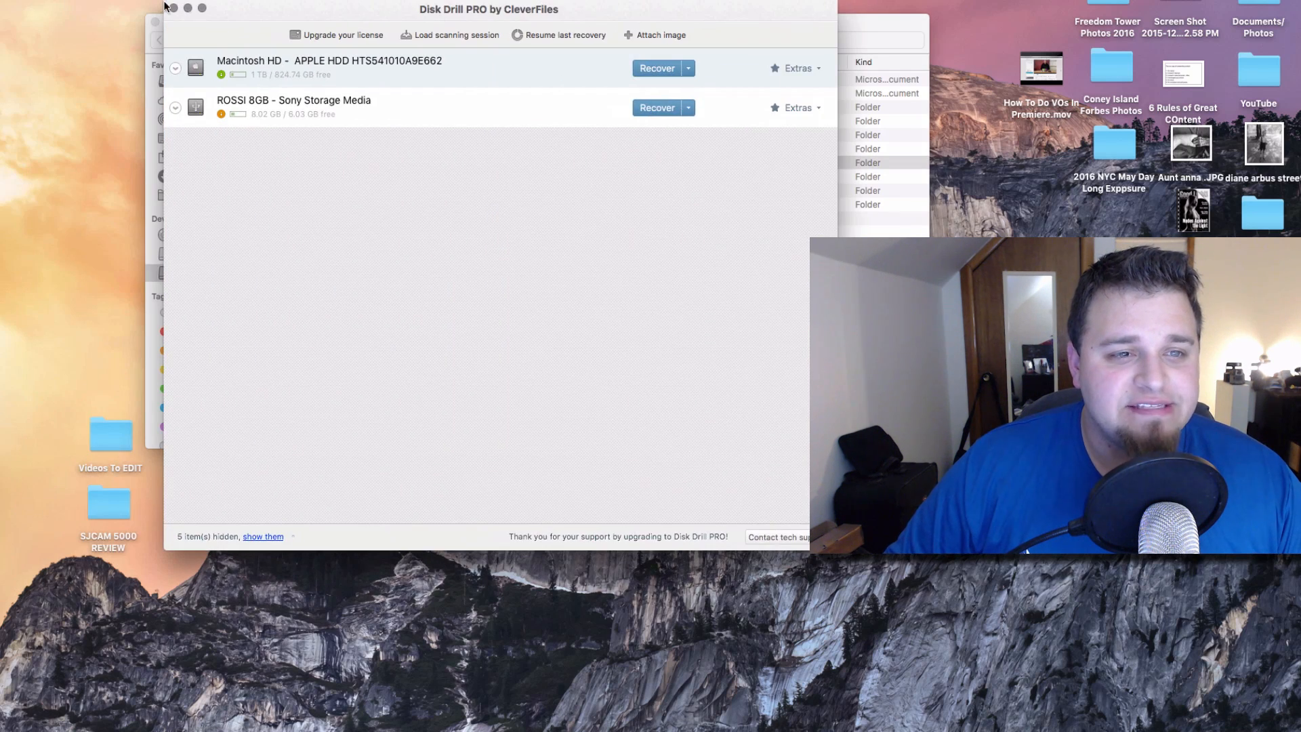
# Expand the ROSSI 8GB drive to its partition and show its Quick Scan / Deep Scan recovery options.
pyautogui.moveTo(489, 9); pyautogui.dragTo(536, 22)
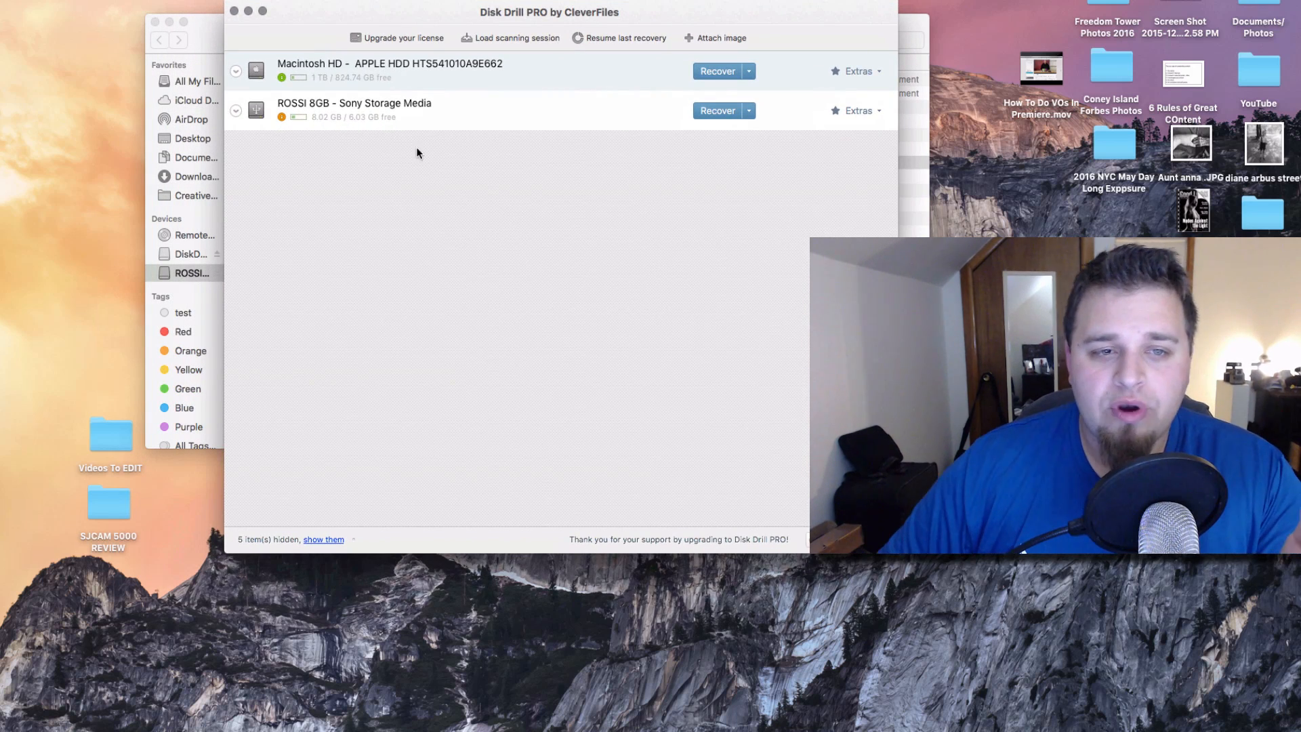
pyautogui.click(236, 70)
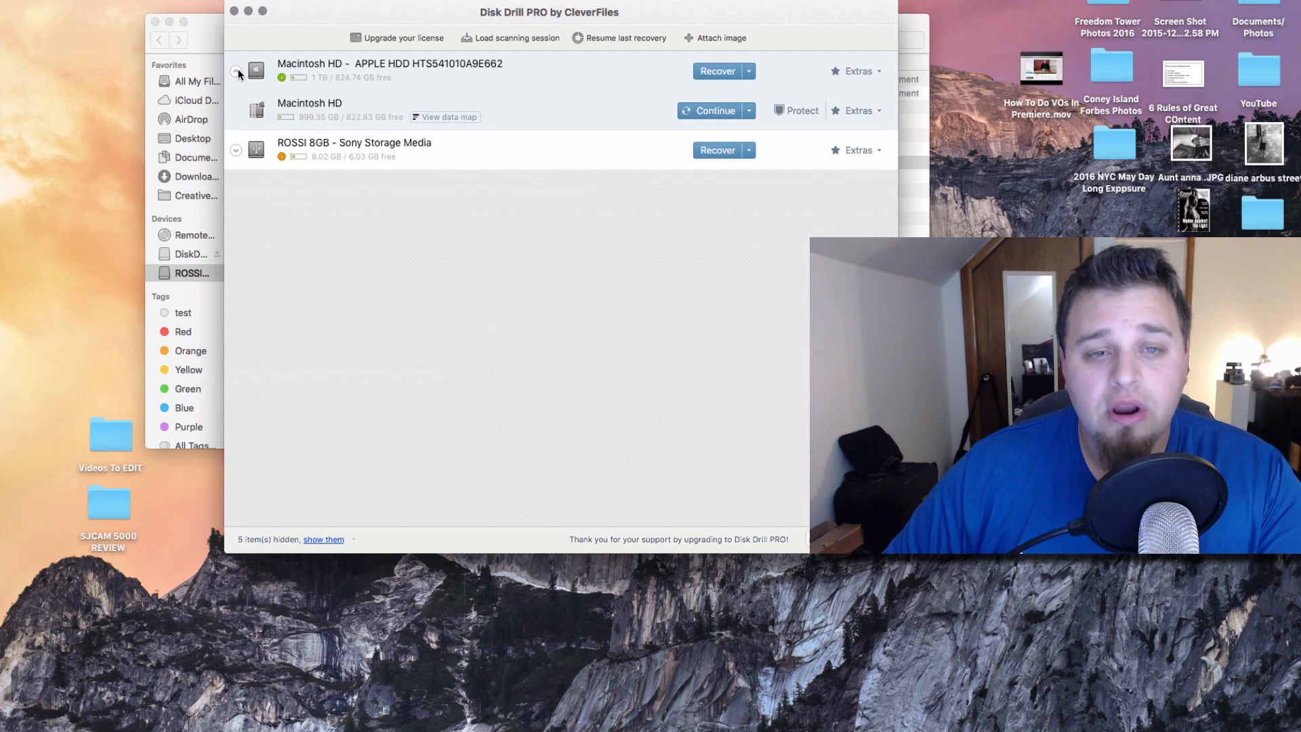
pyautogui.click(236, 70)
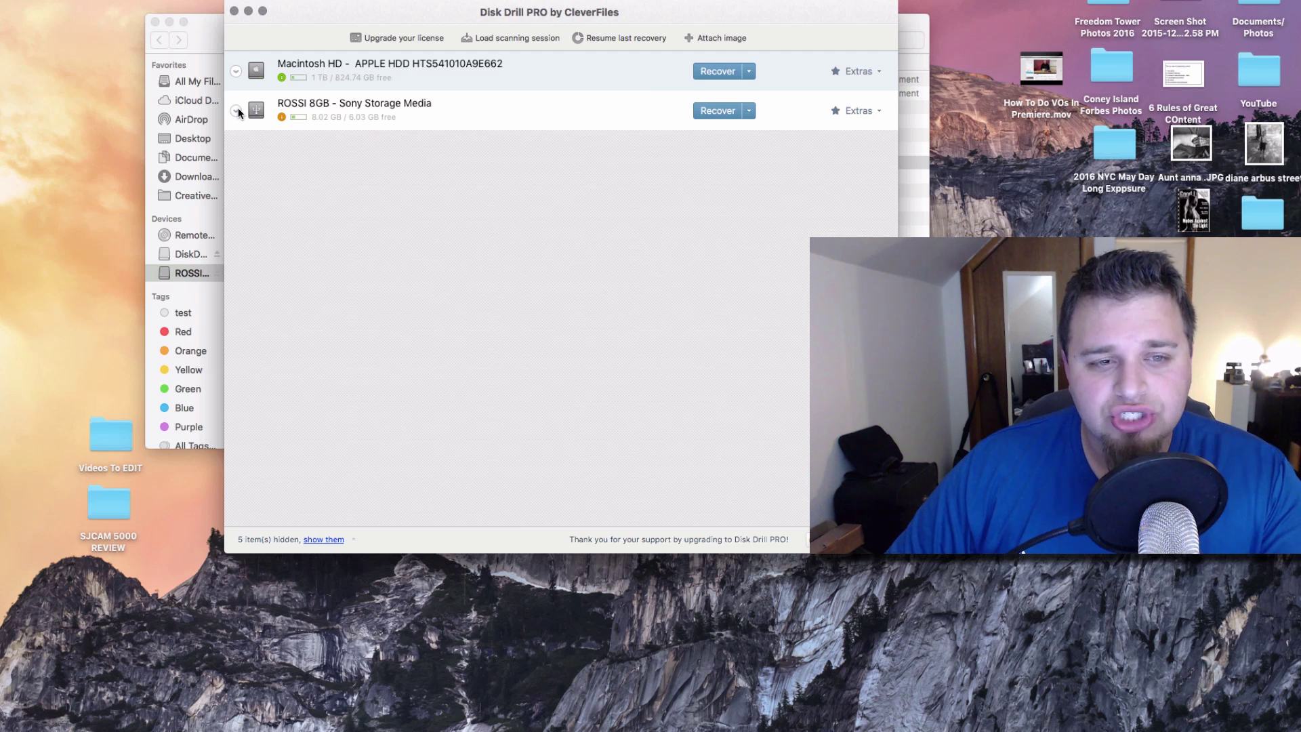
pyautogui.click(237, 110)
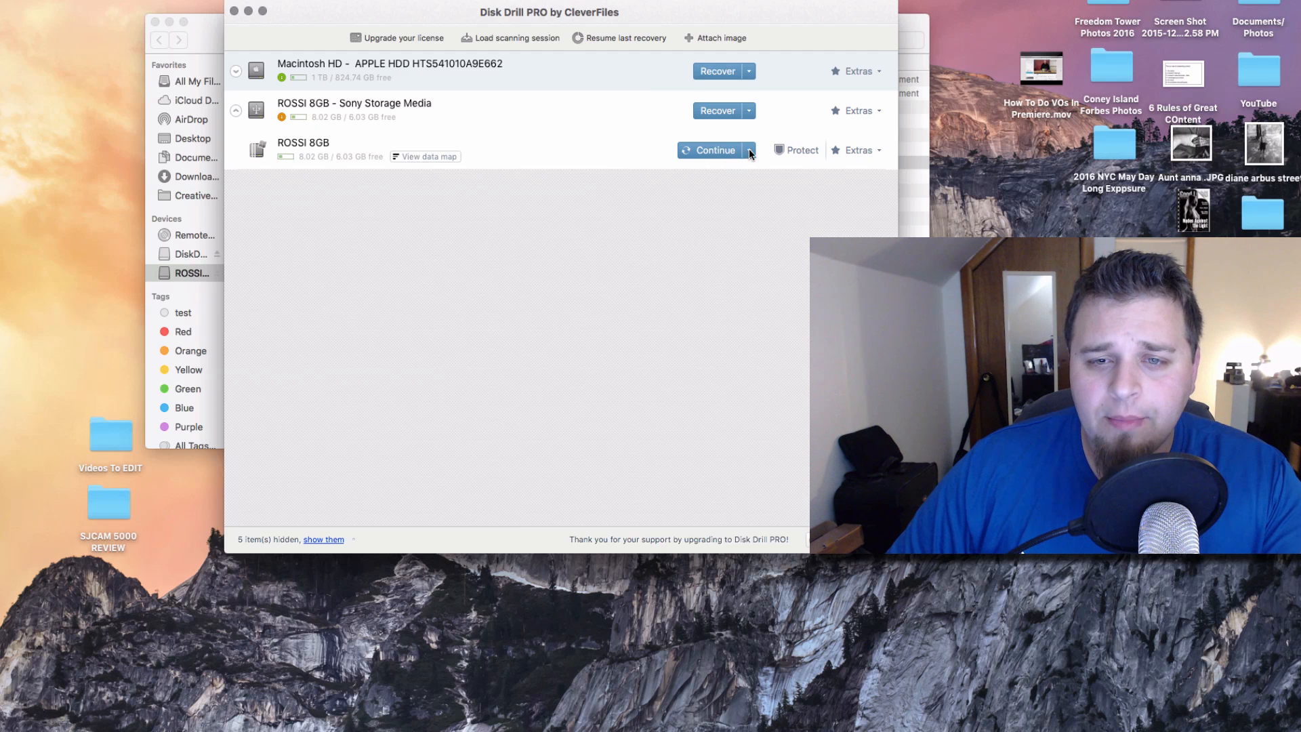
pyautogui.click(748, 150)
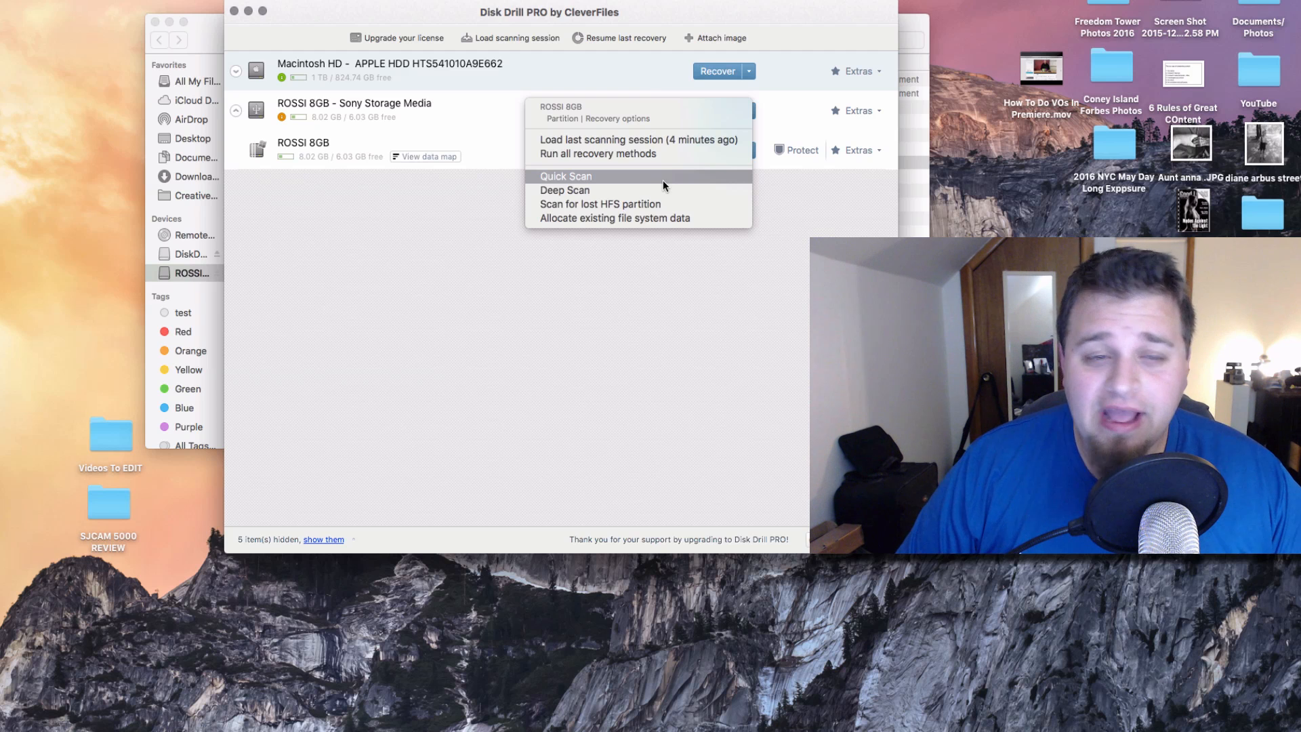
pyautogui.moveTo(647, 189)
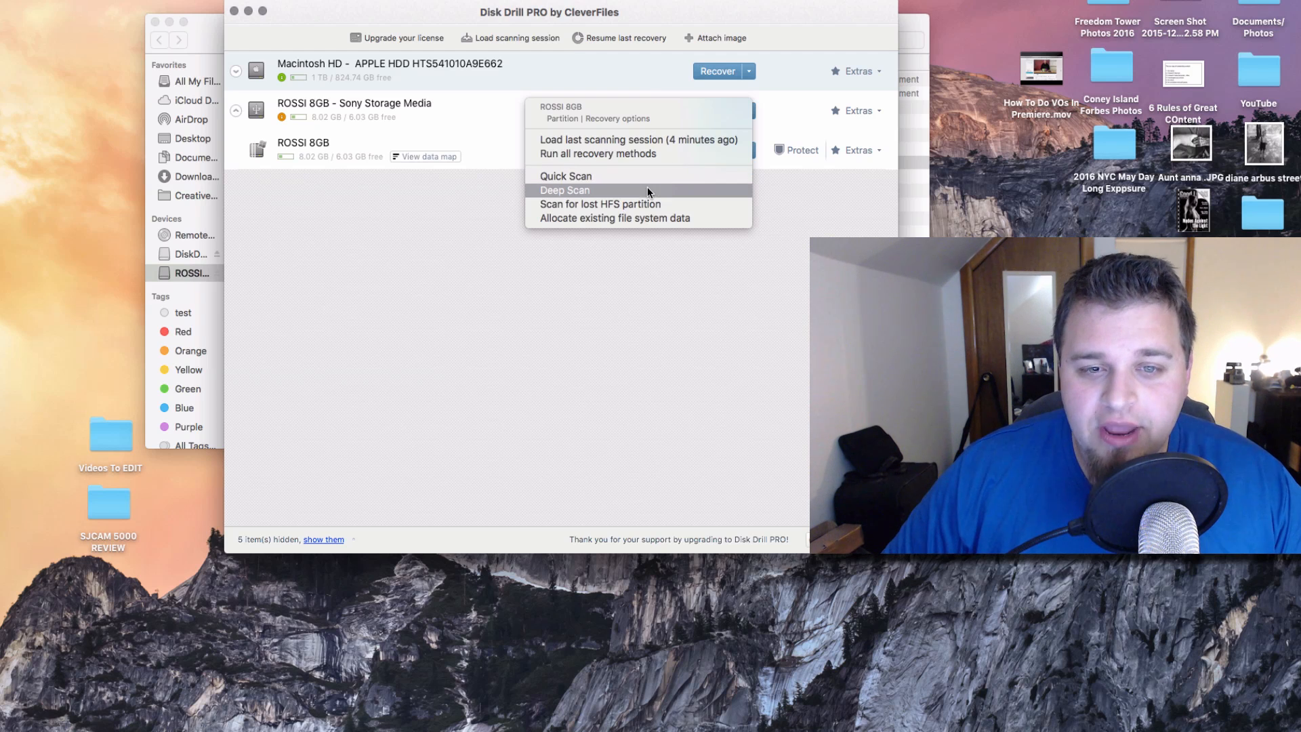
# Start a new Deep Scan of the ROSSI 8GB partition, discarding the previous session.
pyautogui.click(566, 190)
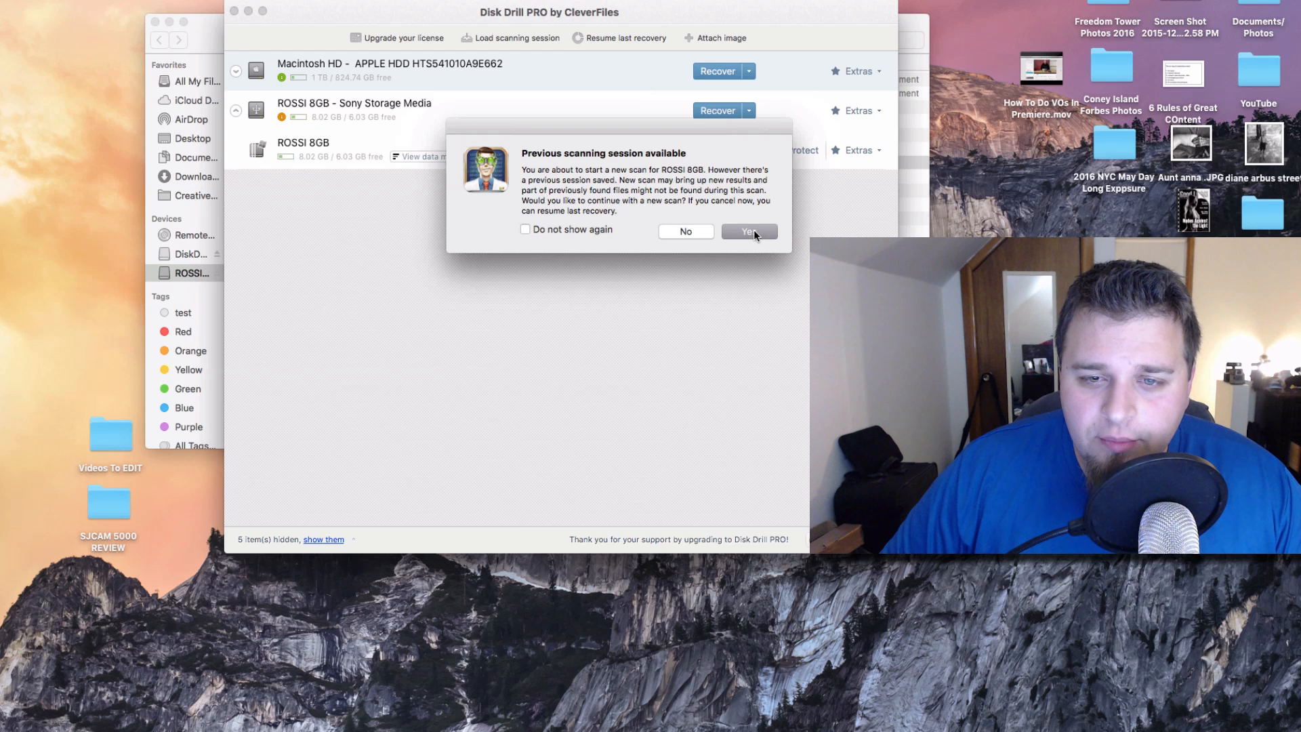
pyautogui.click(746, 231)
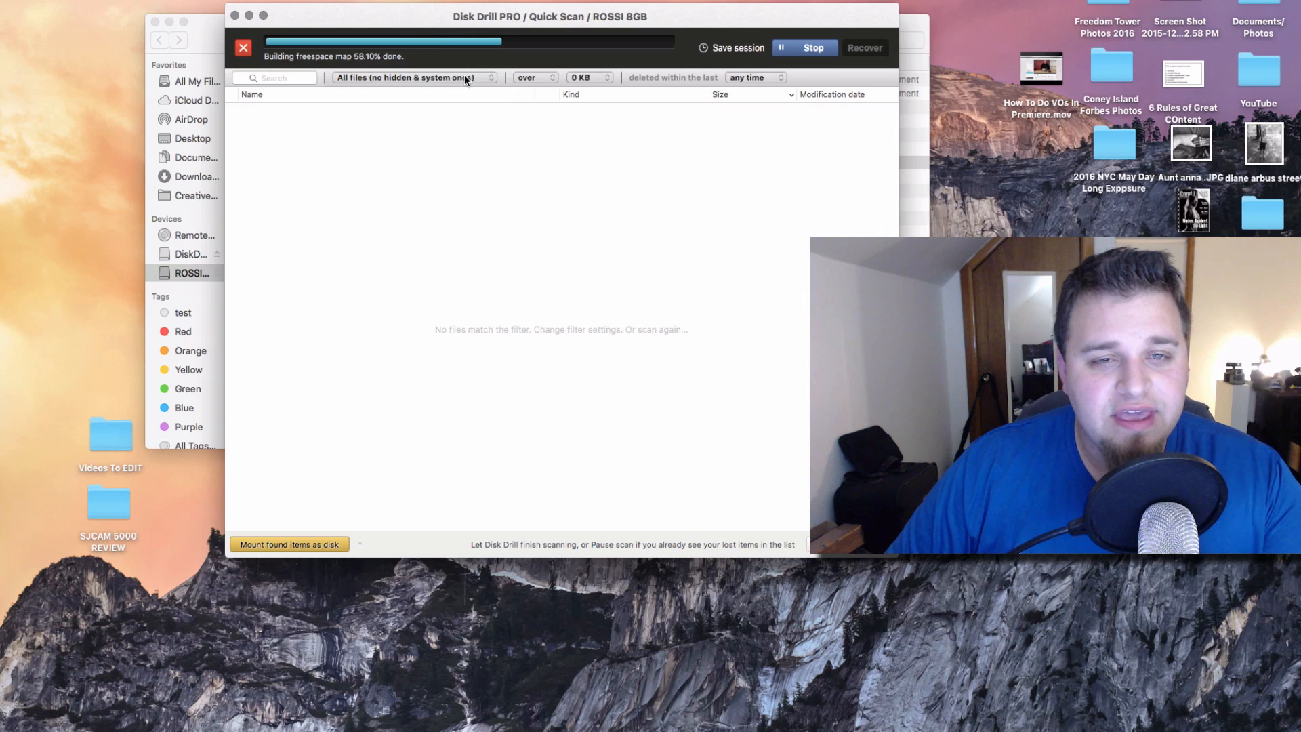
# Expand Pictures > jpg in the scan results to list the 15 JPEG images found so far.
pyautogui.click(411, 77)
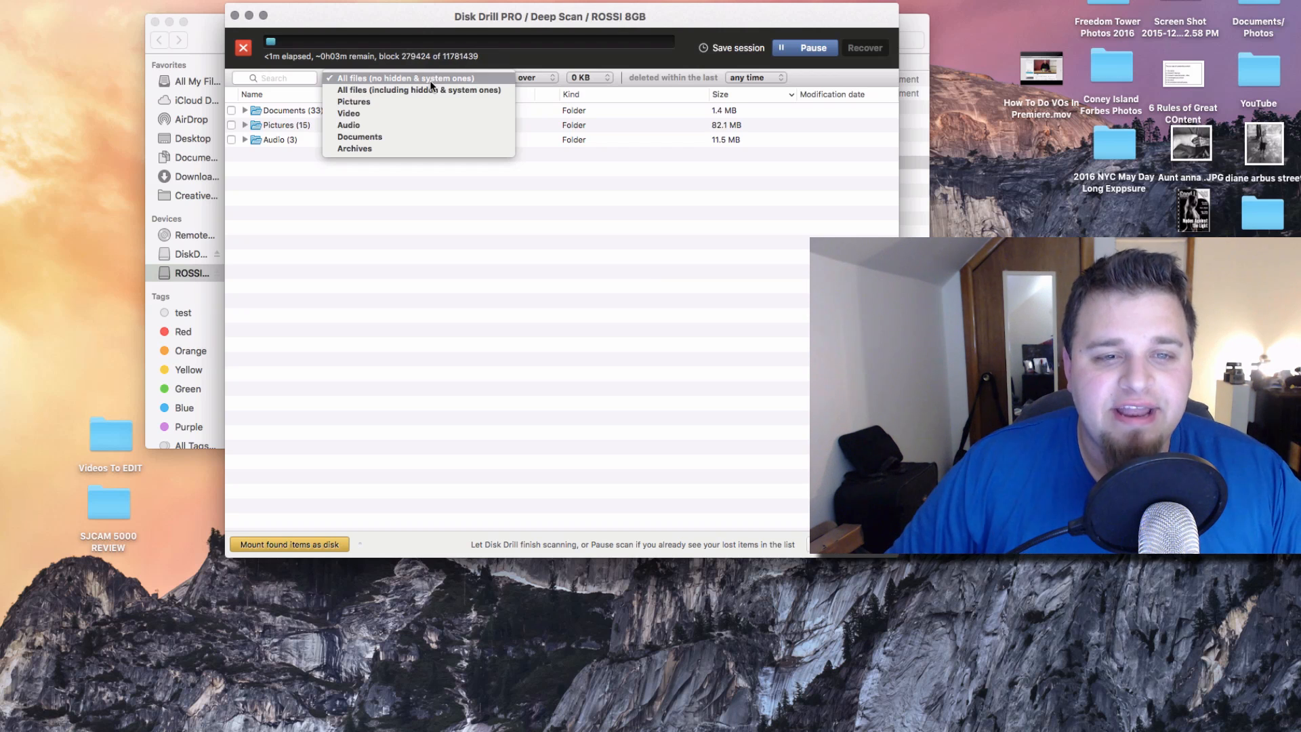
pyautogui.moveTo(402, 206)
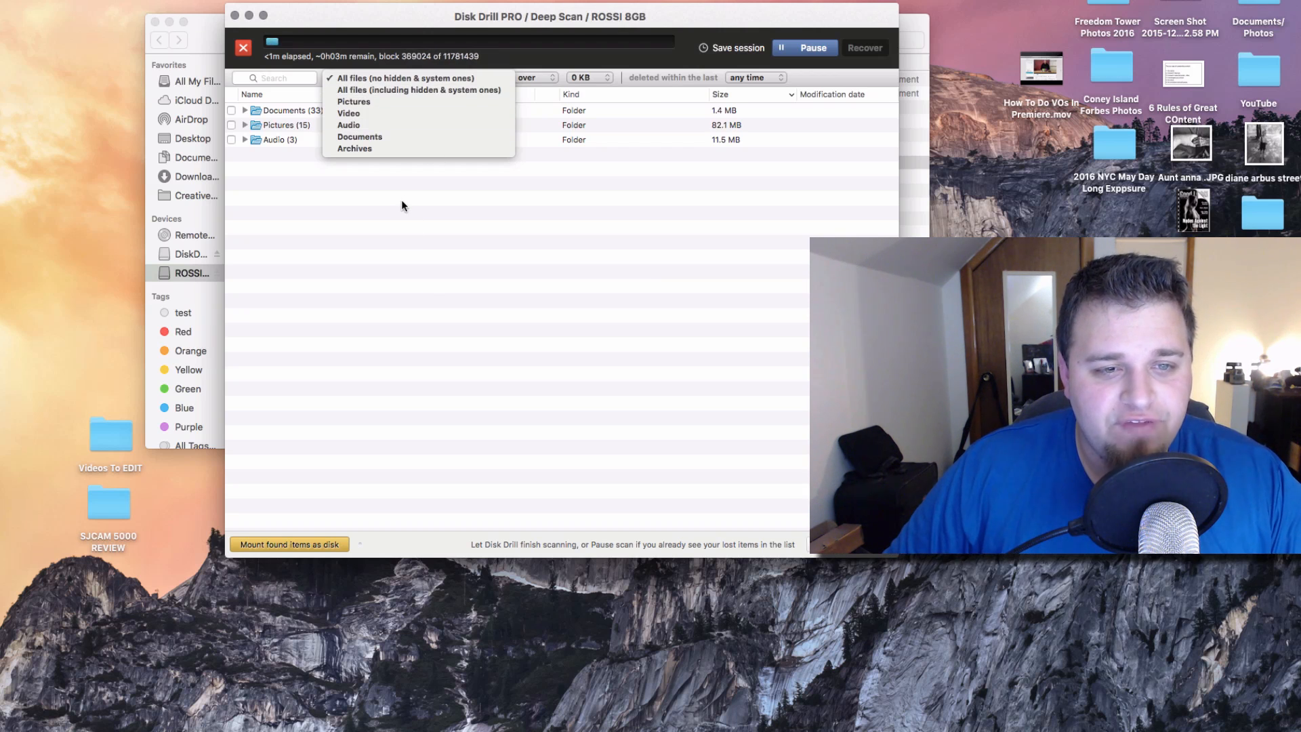
pyautogui.click(246, 125)
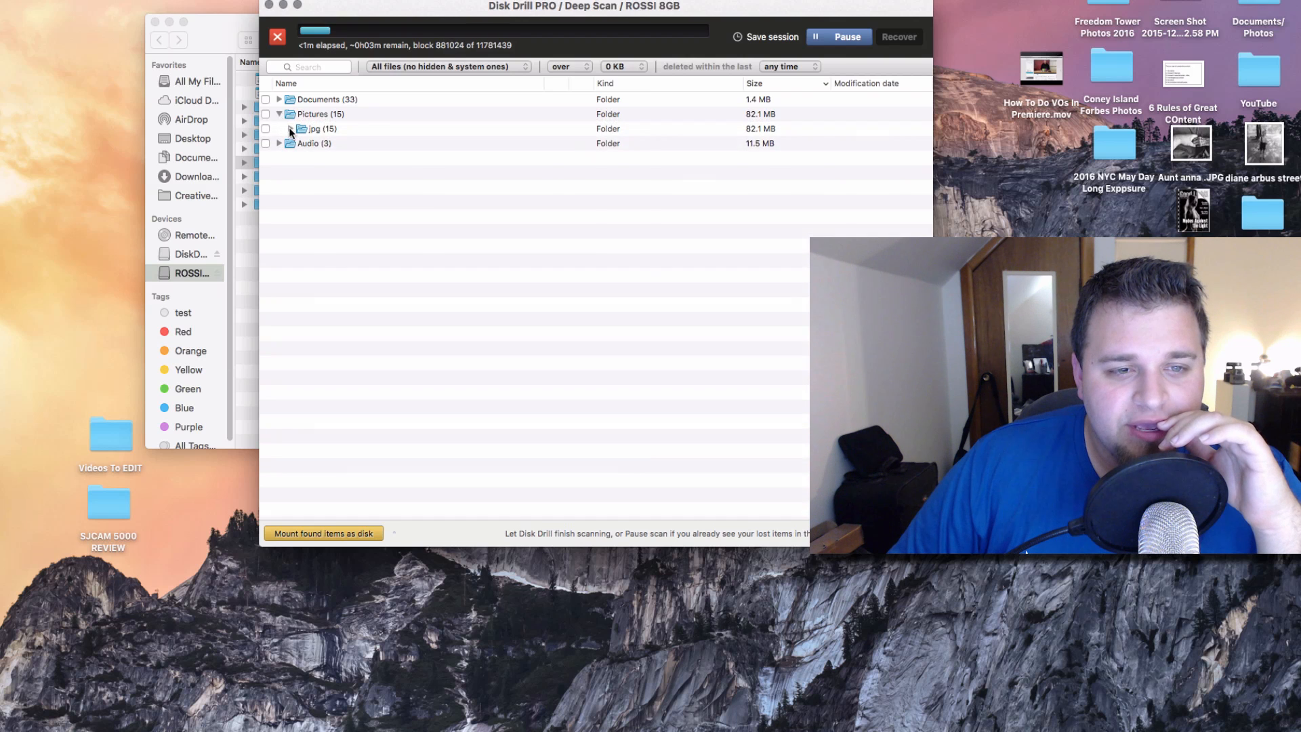
pyautogui.click(279, 129)
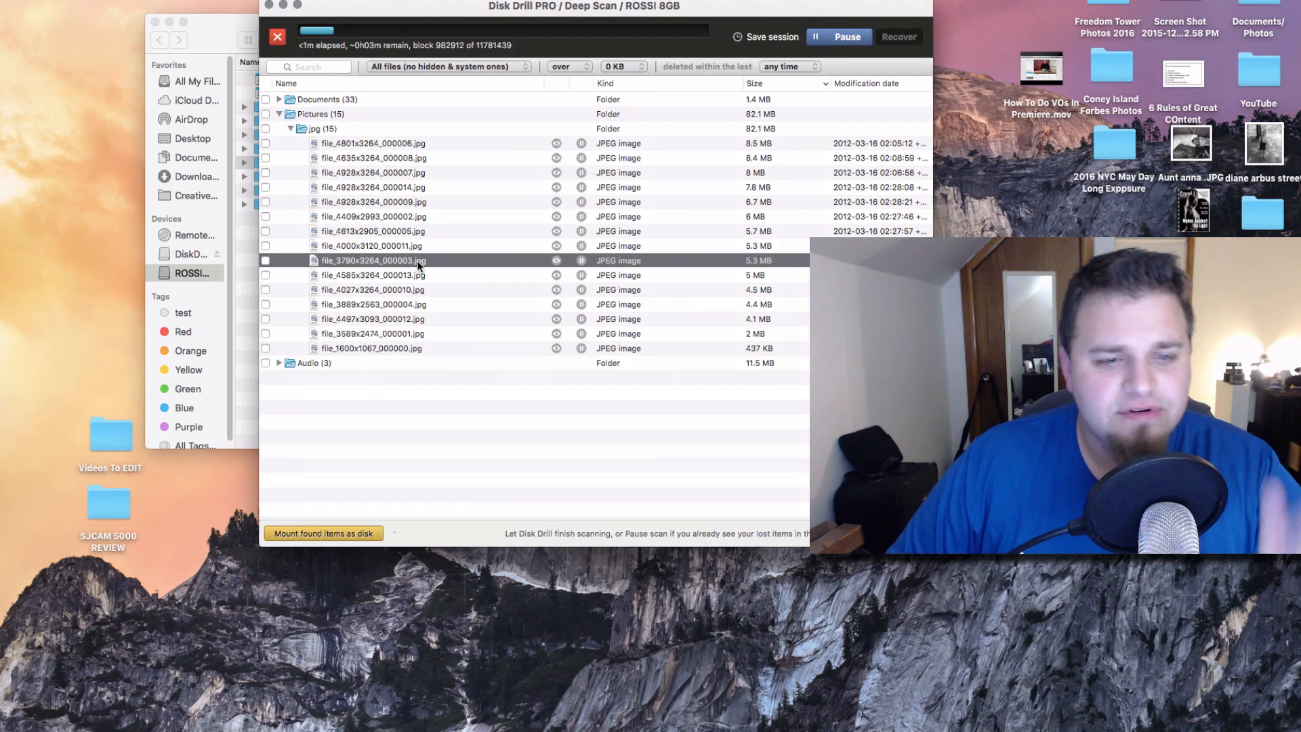
pyautogui.click(556, 260)
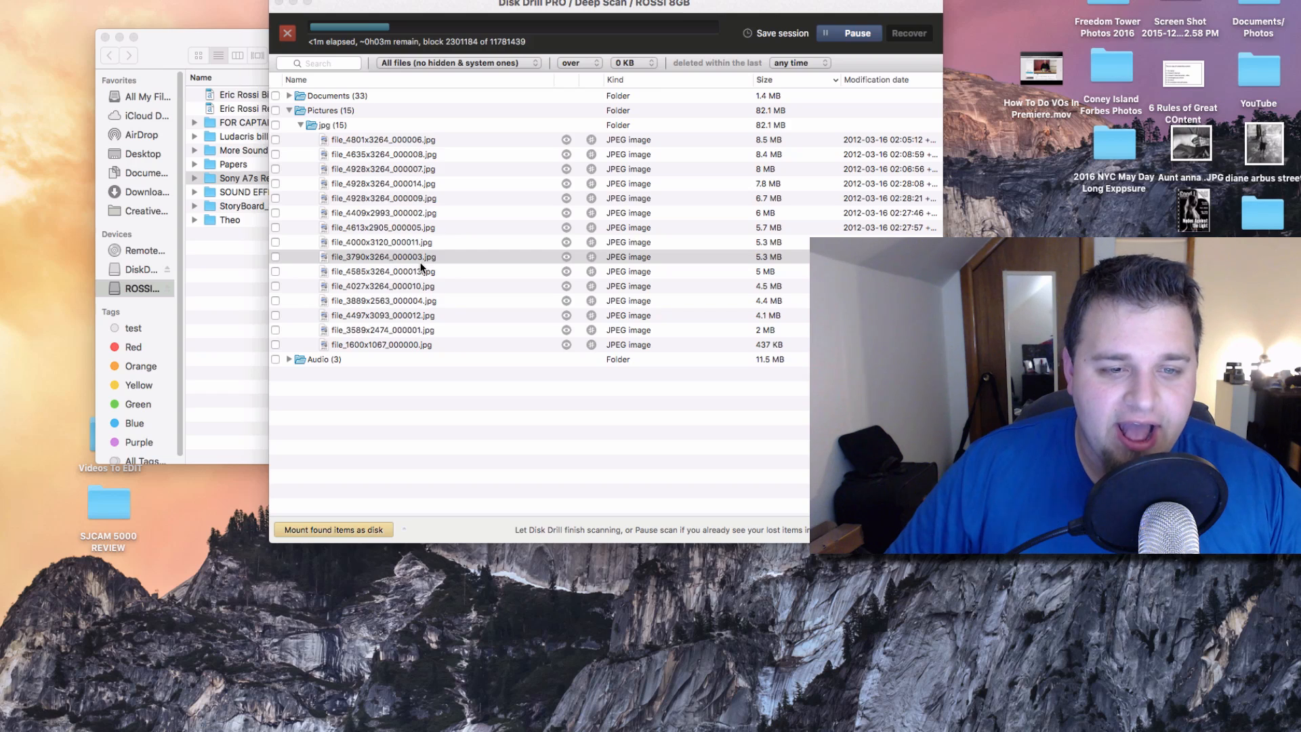
# Collapse the pictures list and expand the Video and Documents result groups.
pyautogui.doubleClick(384, 256)
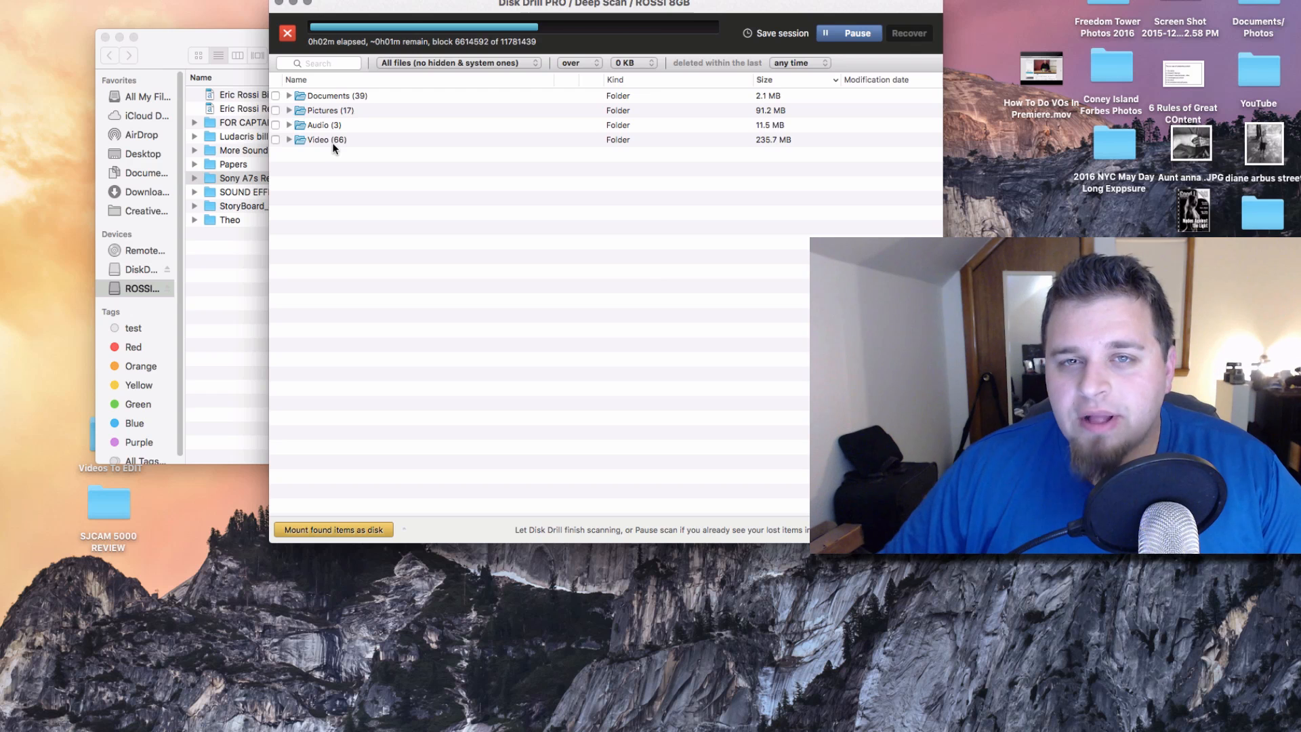
pyautogui.click(288, 140)
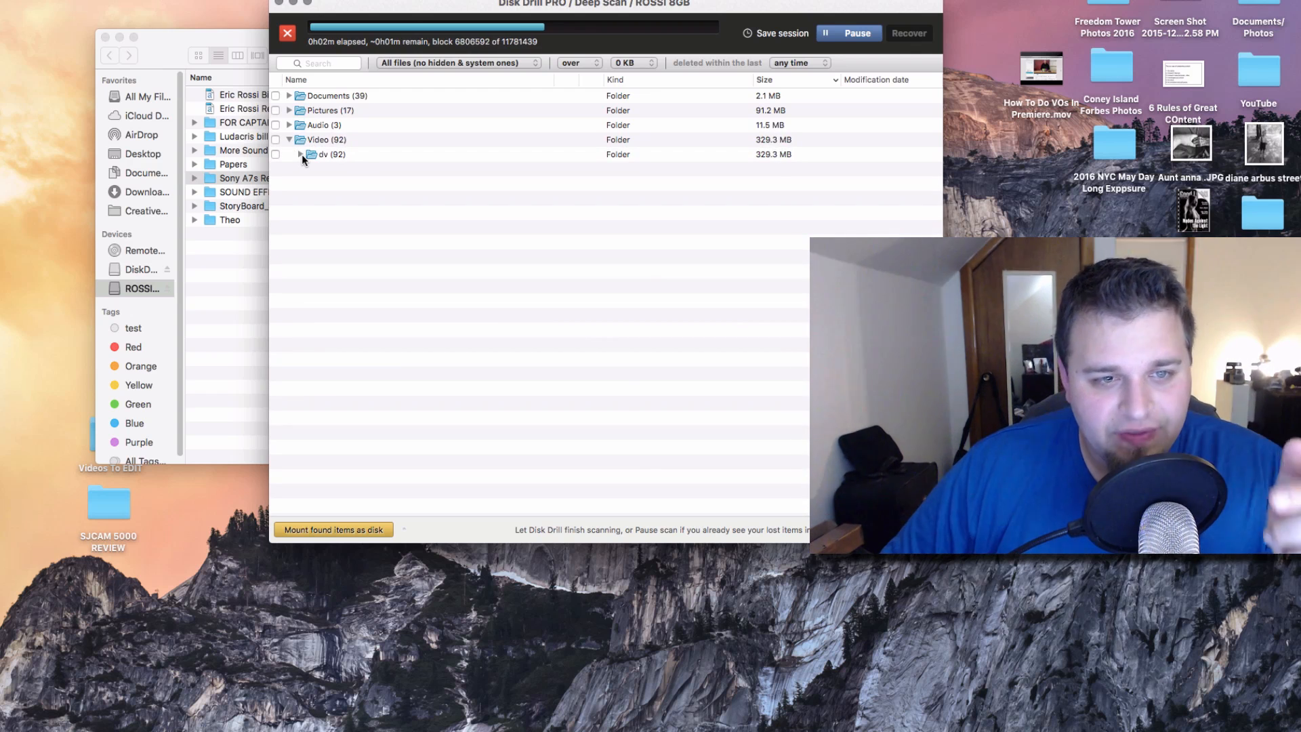
pyautogui.click(289, 96)
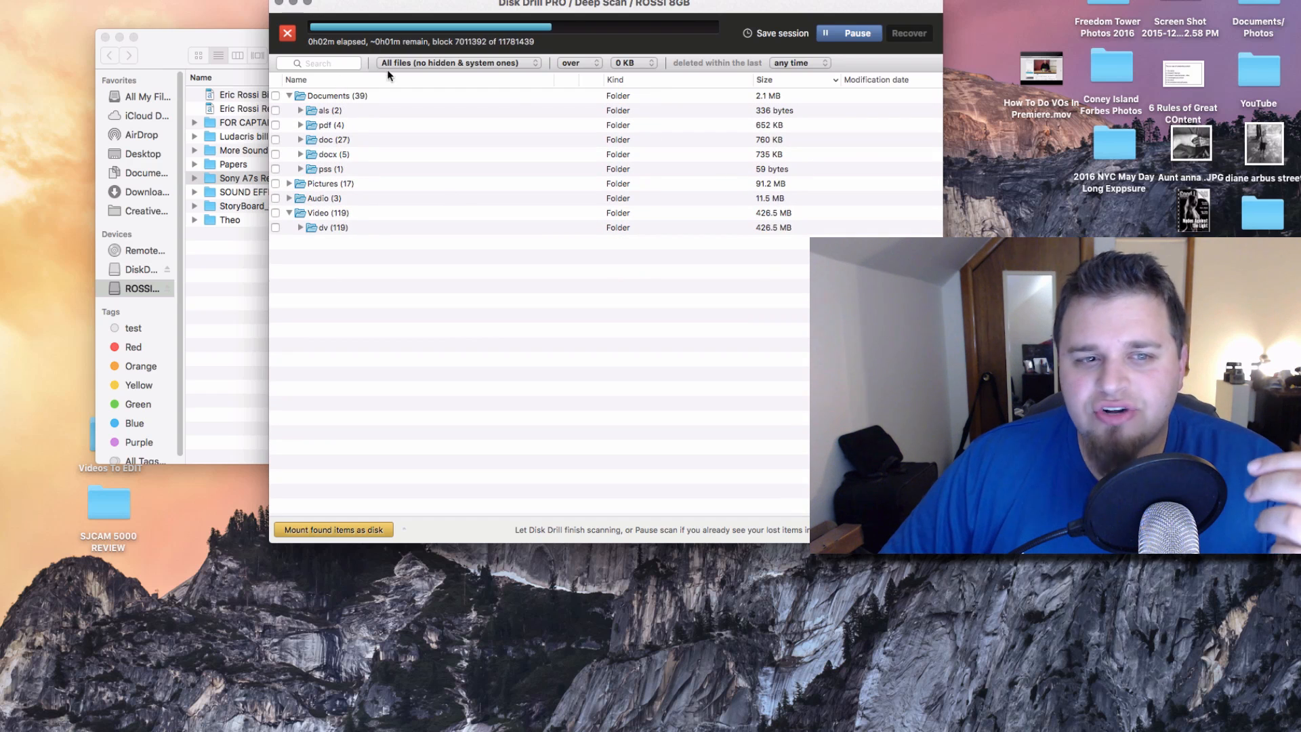
pyautogui.click(288, 96)
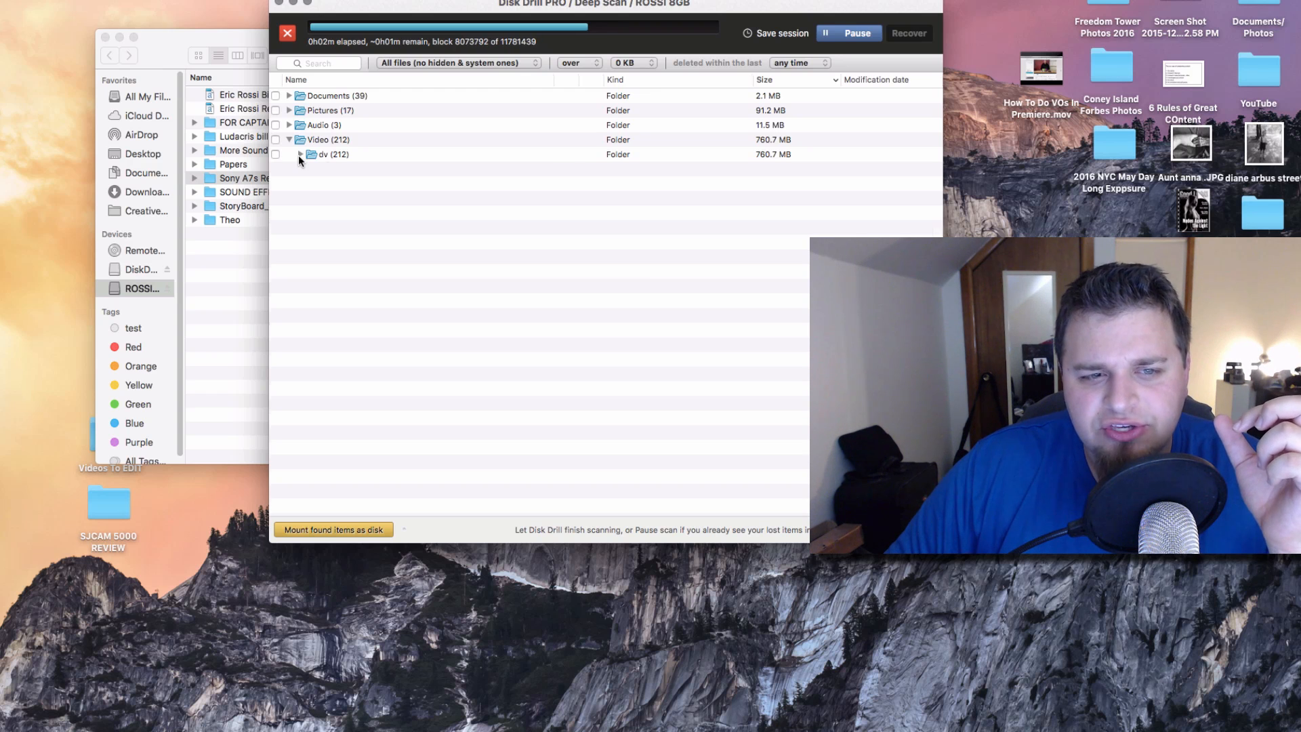
# Browse the dv folder's recovered movies, then show the mov folder's QuickTime files.
pyautogui.click(300, 155)
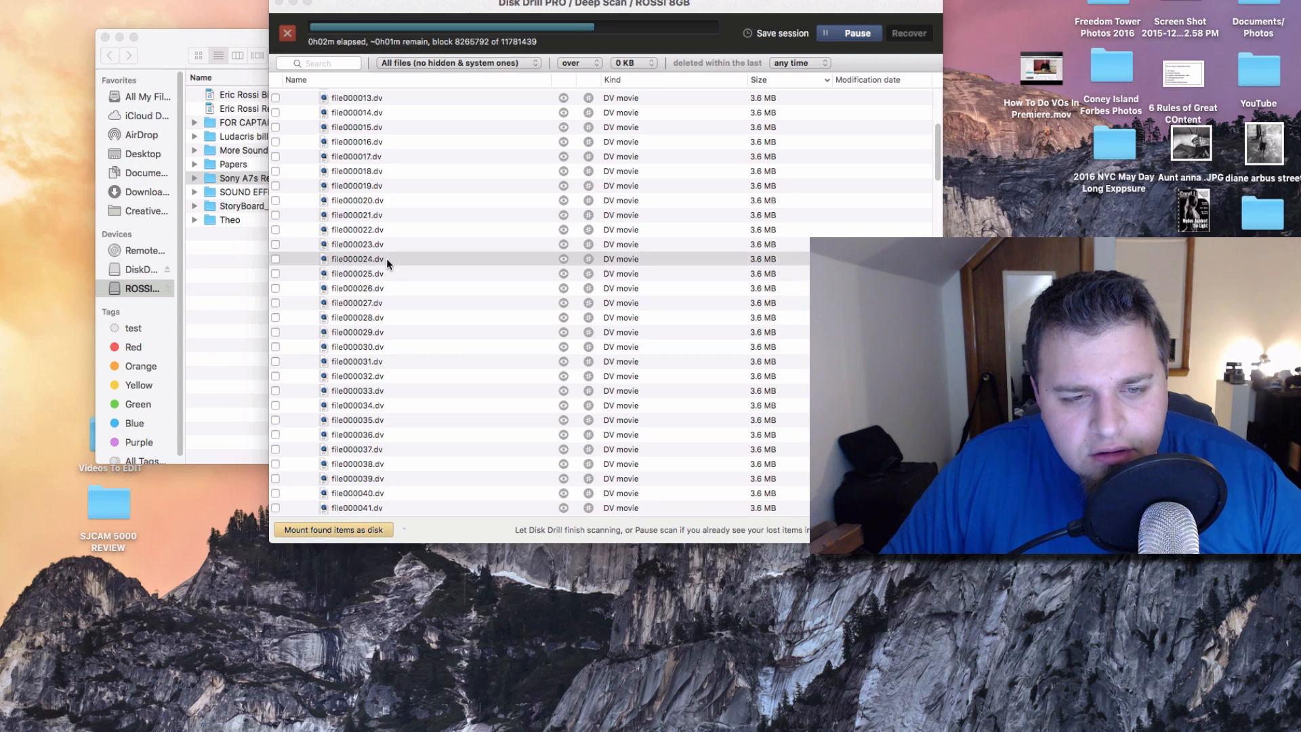
pyautogui.click(563, 258)
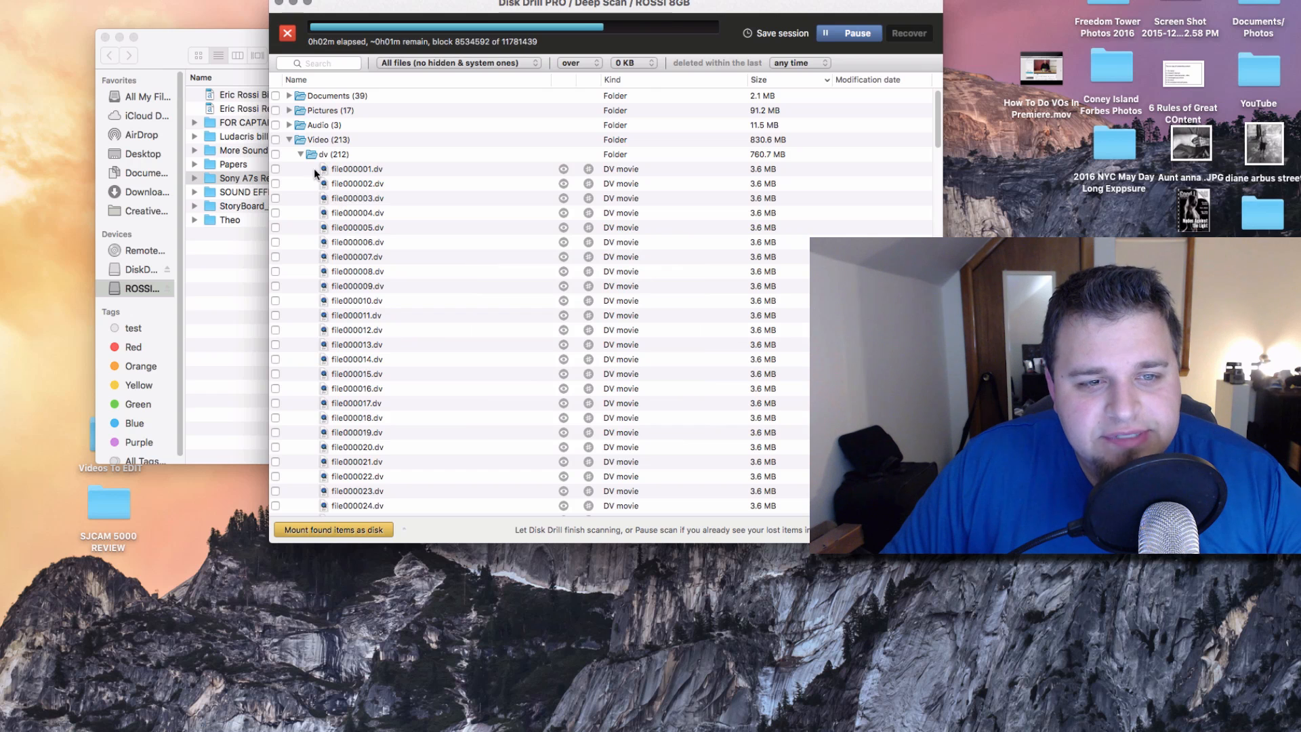
pyautogui.click(301, 155)
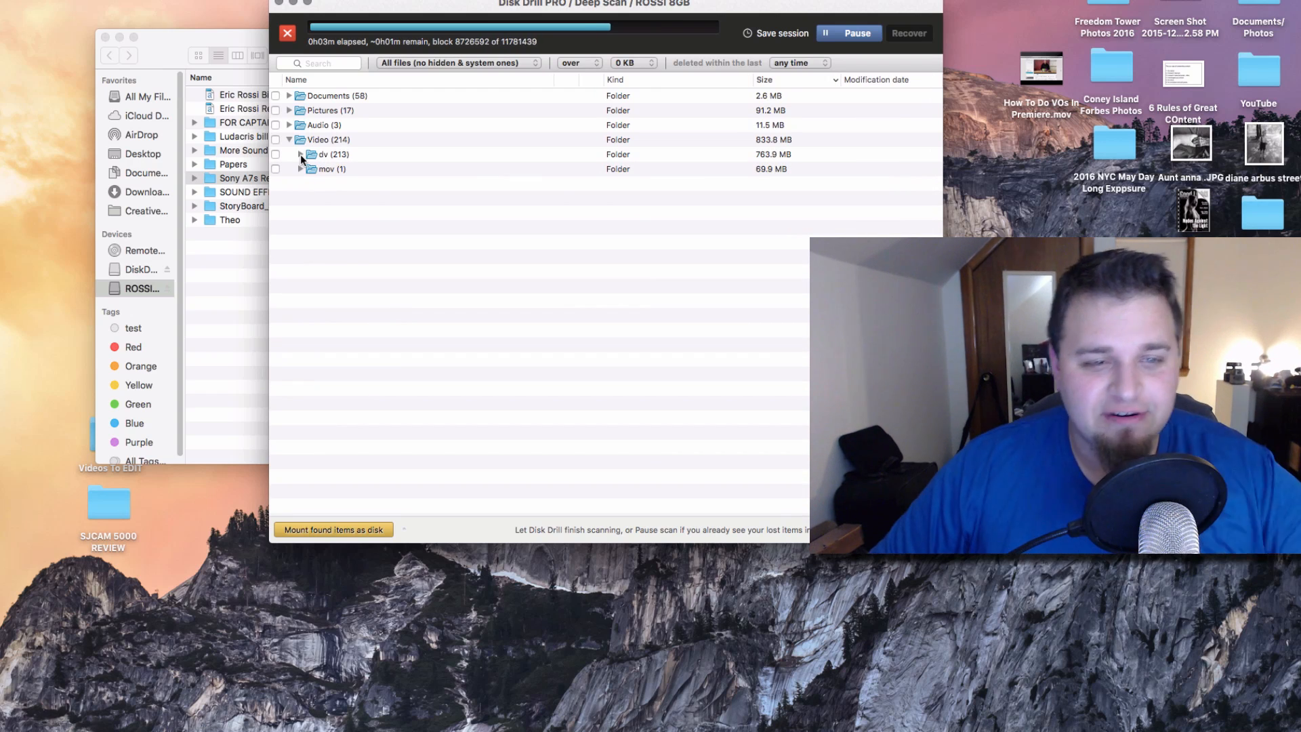
pyautogui.click(300, 154)
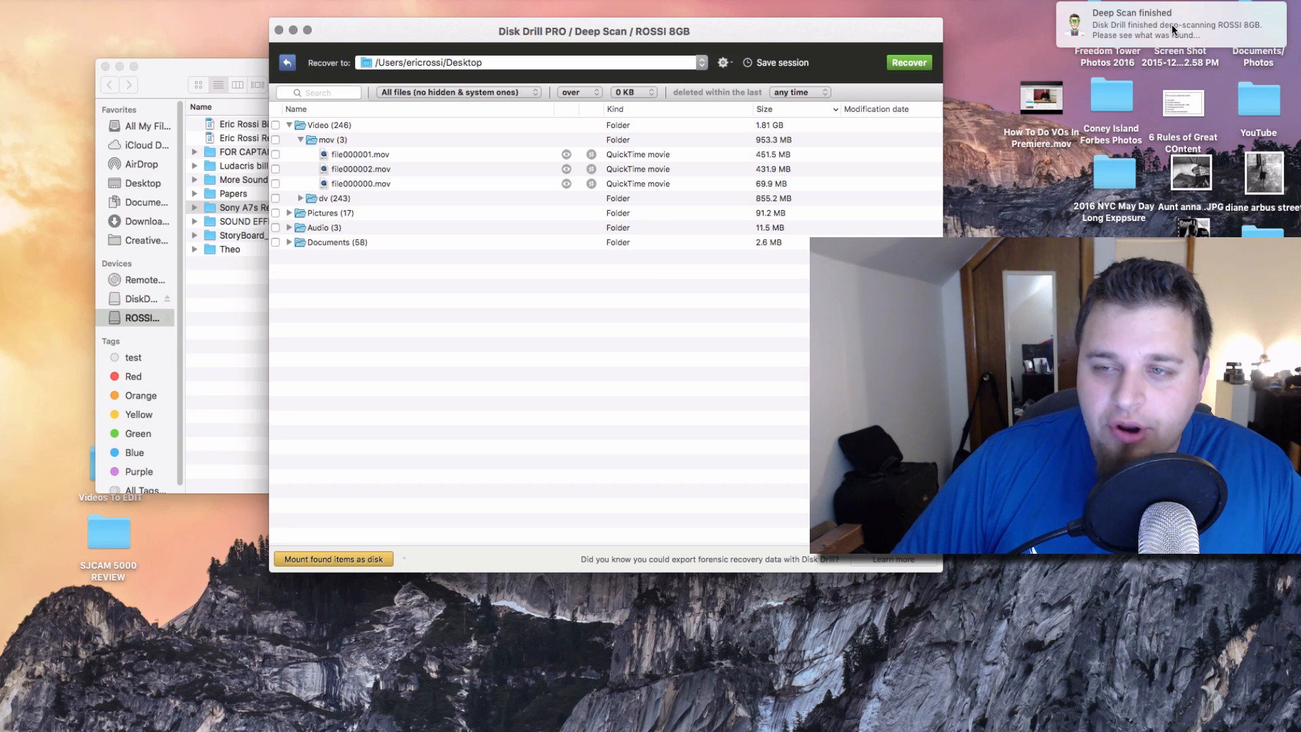
pyautogui.moveTo(300, 169)
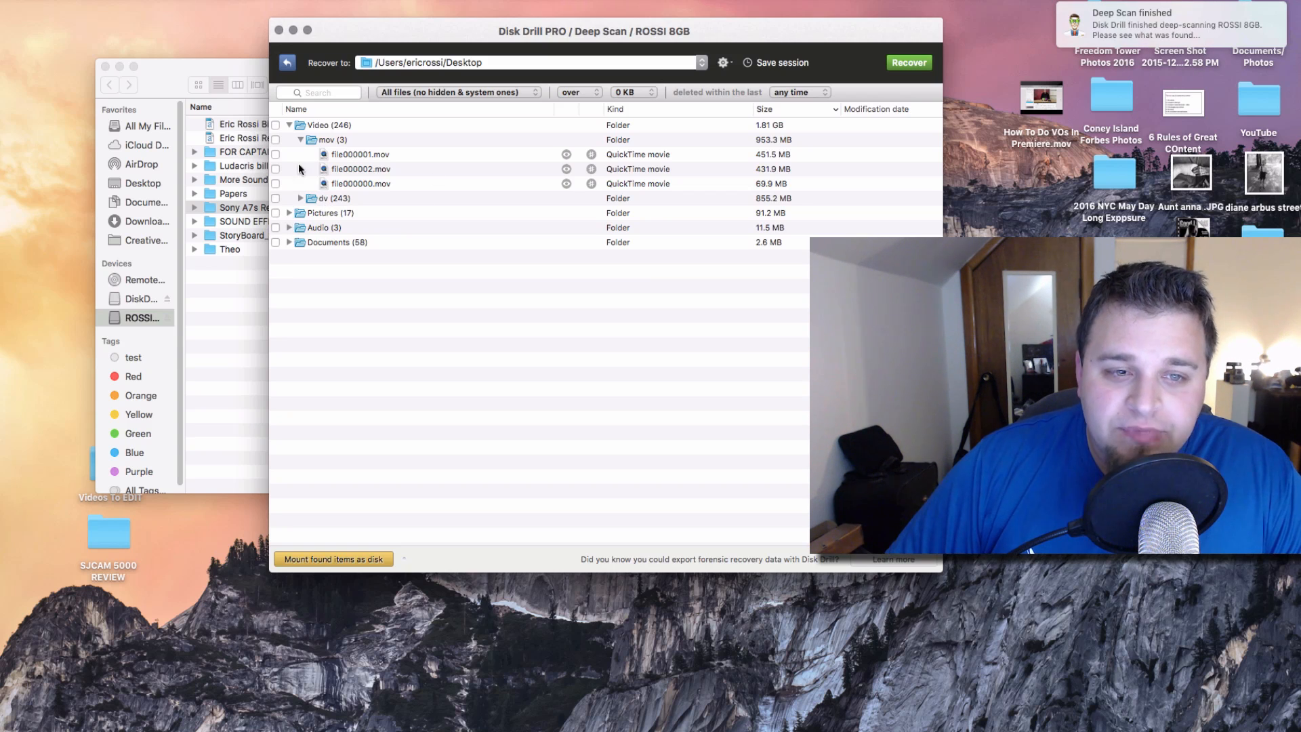
pyautogui.moveTo(348, 158)
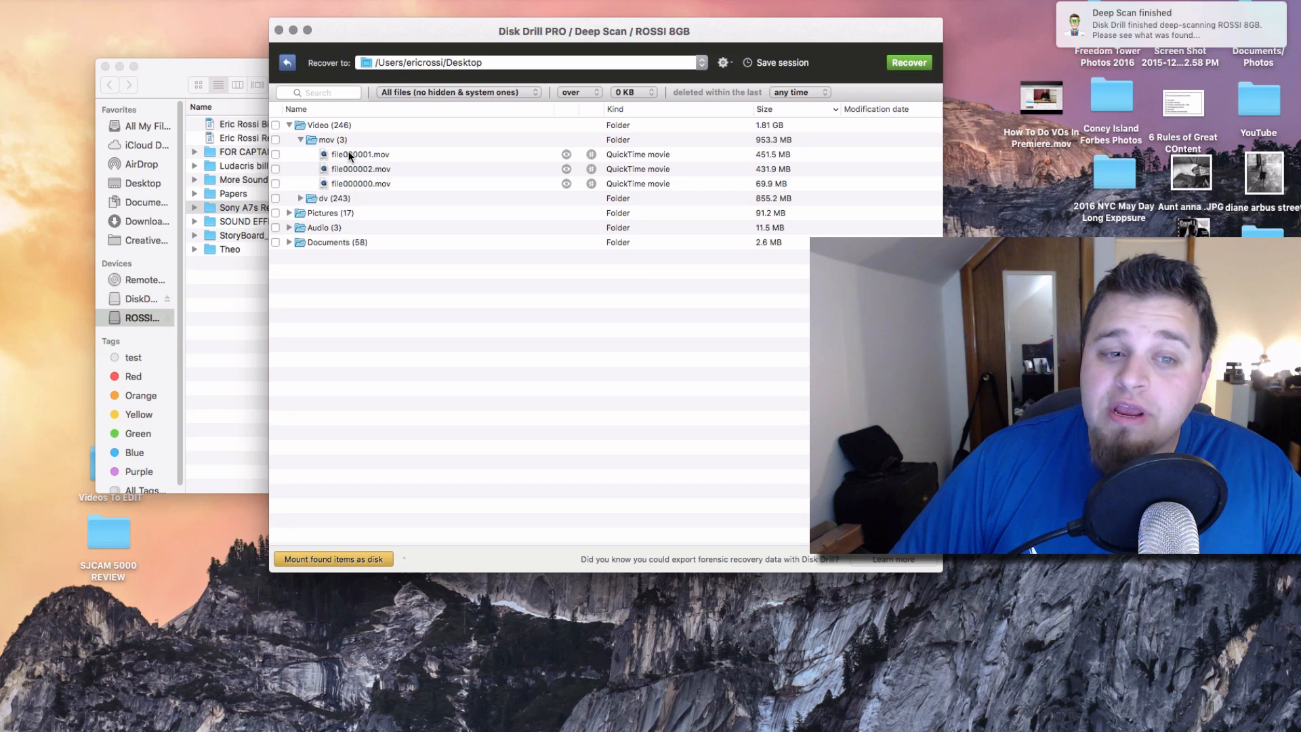
# Select the three recovered .mov files of 451.5, 431.9 and 69.9 MB in turn.
pyautogui.click(360, 155)
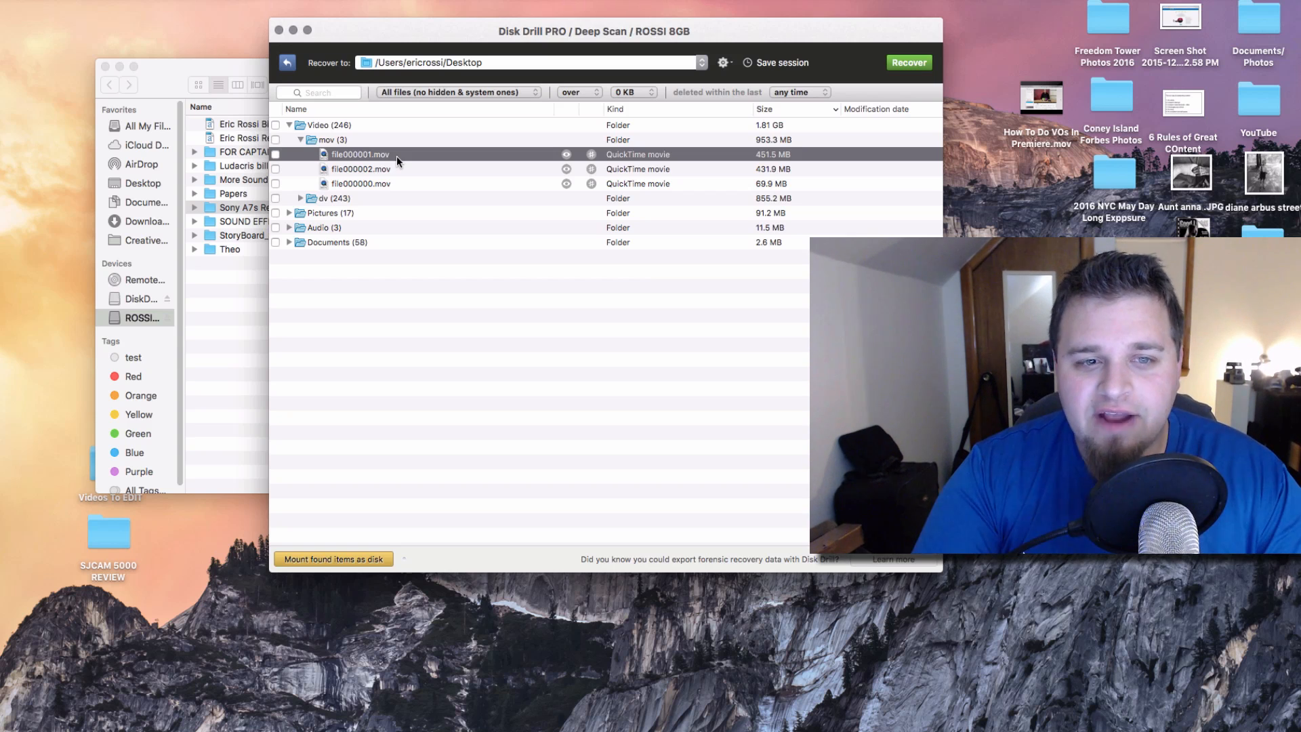
pyautogui.click(361, 169)
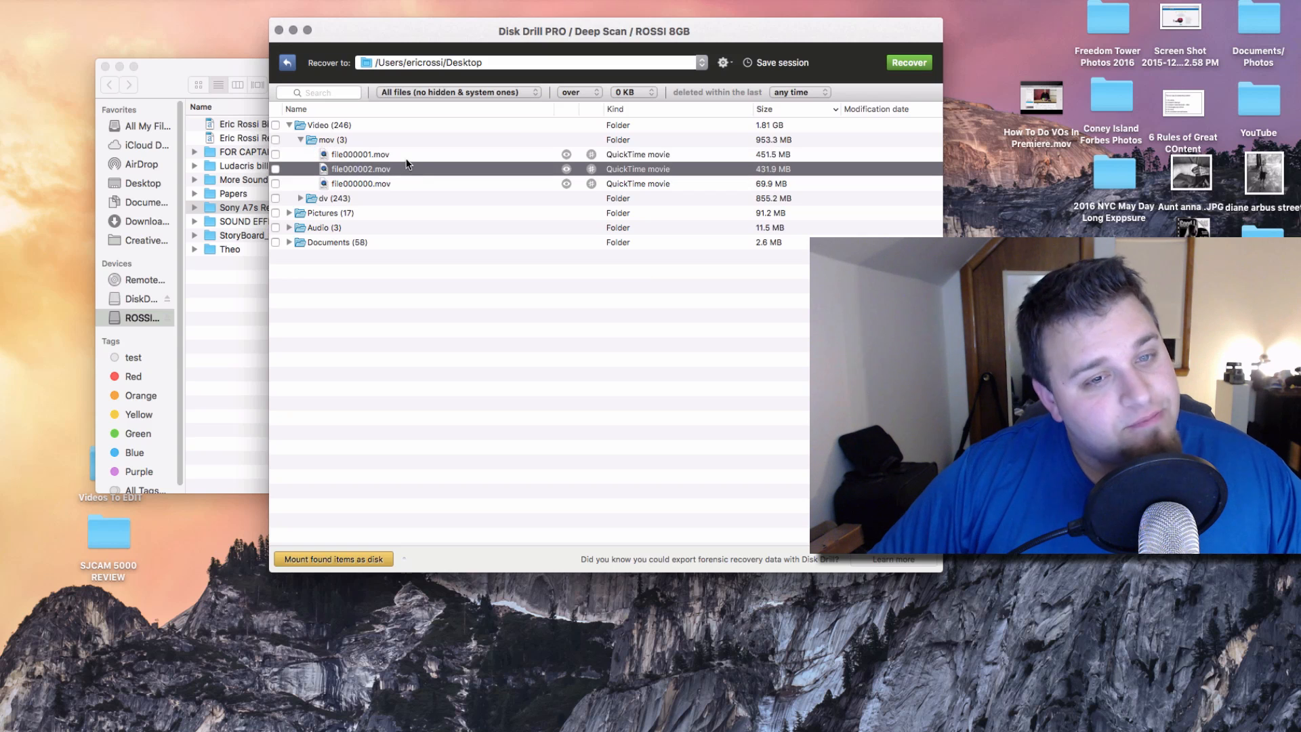
pyautogui.click(361, 183)
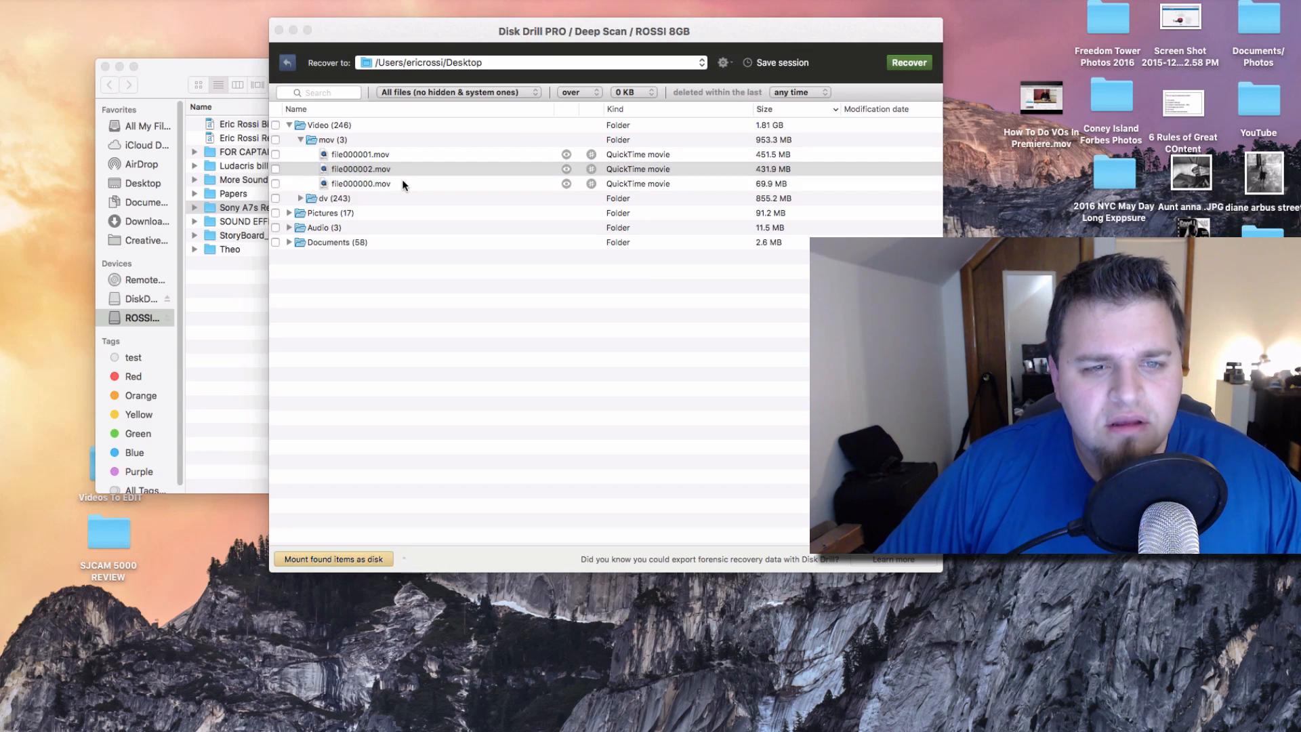
# Preview file000002.mov and file000001.mov in Quick Look and close the preview.
pyautogui.doubleClick(360, 168)
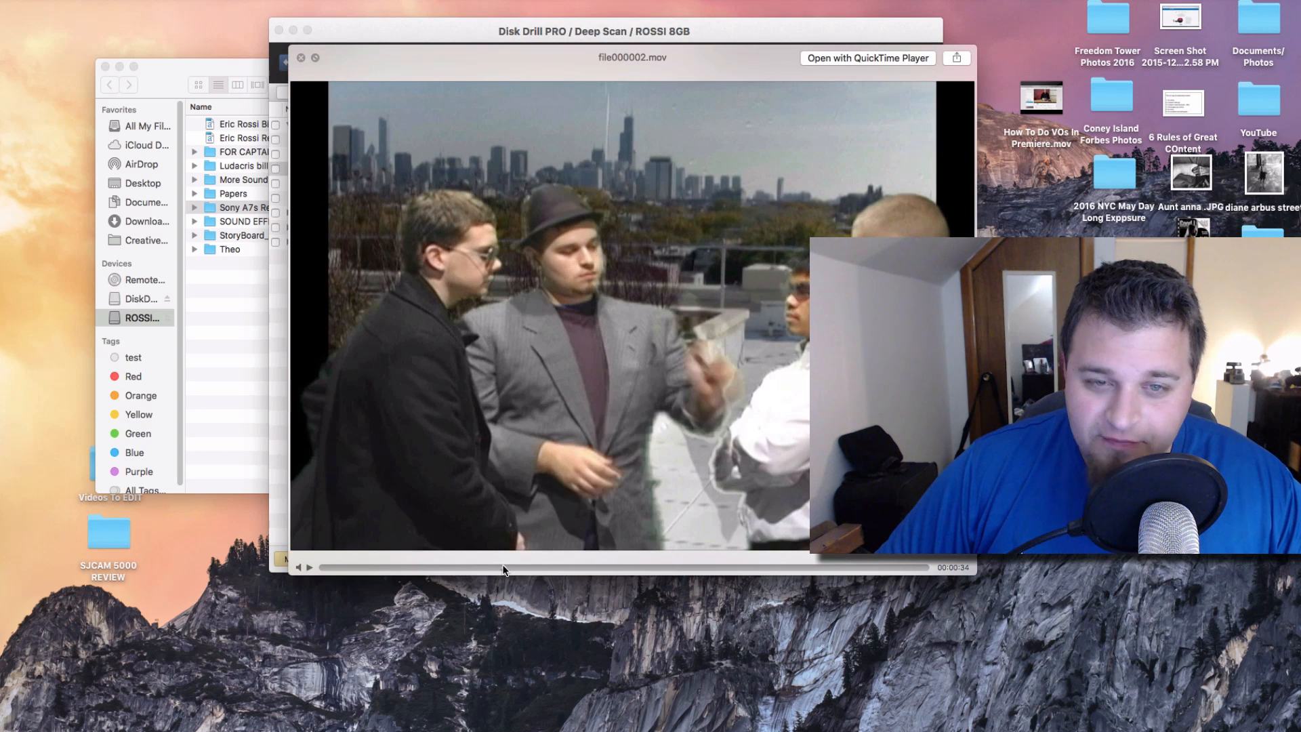
pyautogui.moveTo(455, 579)
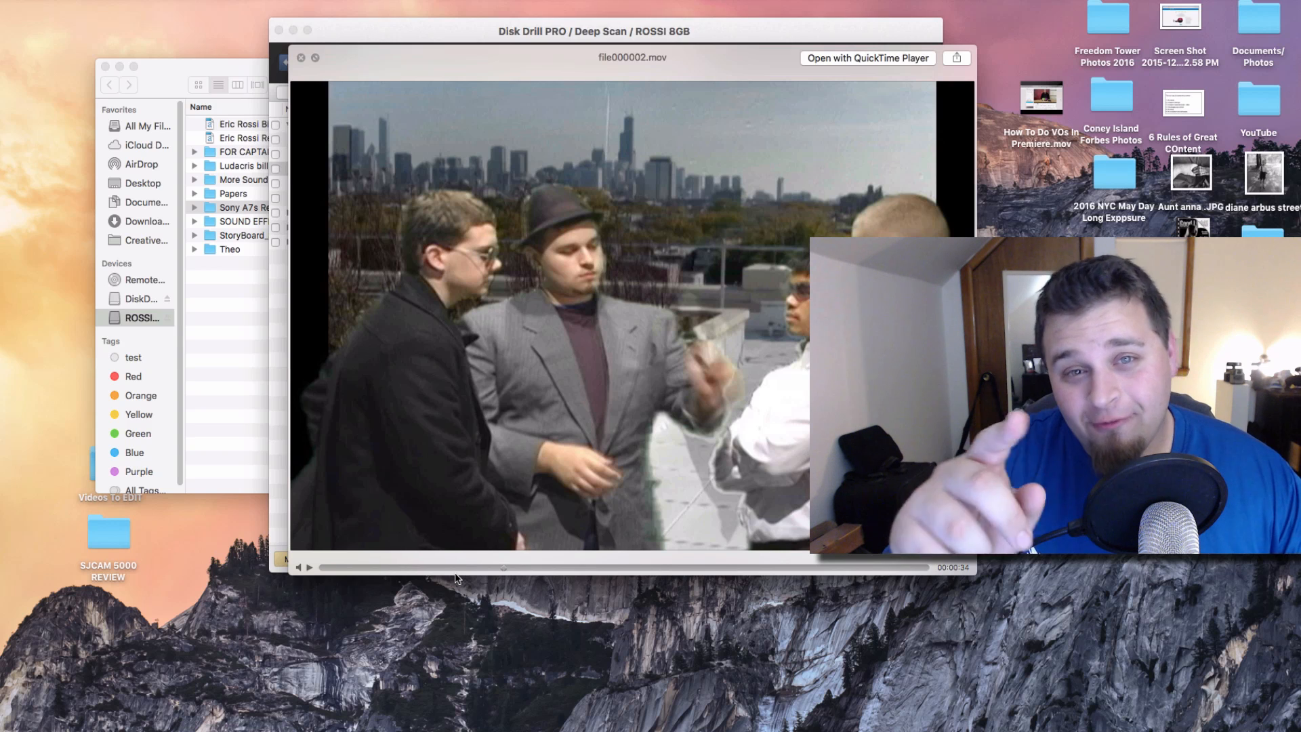
pyautogui.moveTo(360, 212)
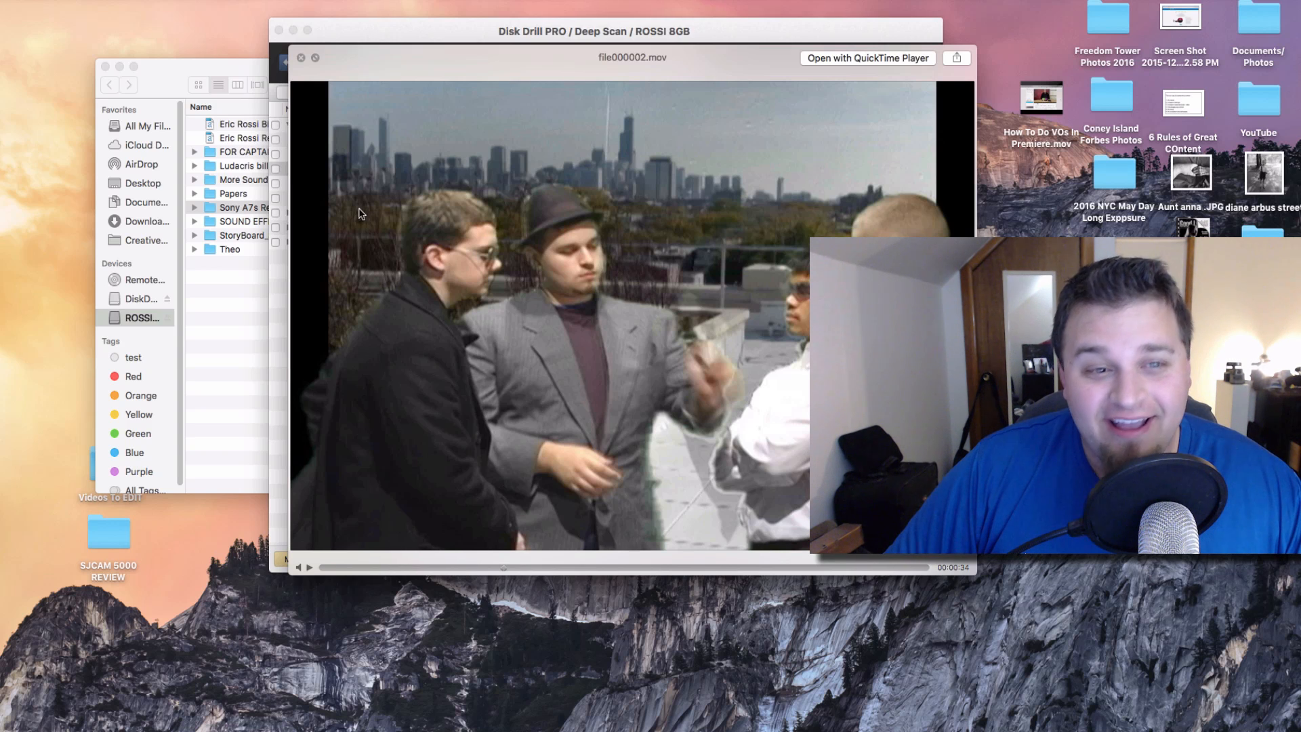
pyautogui.click(300, 57)
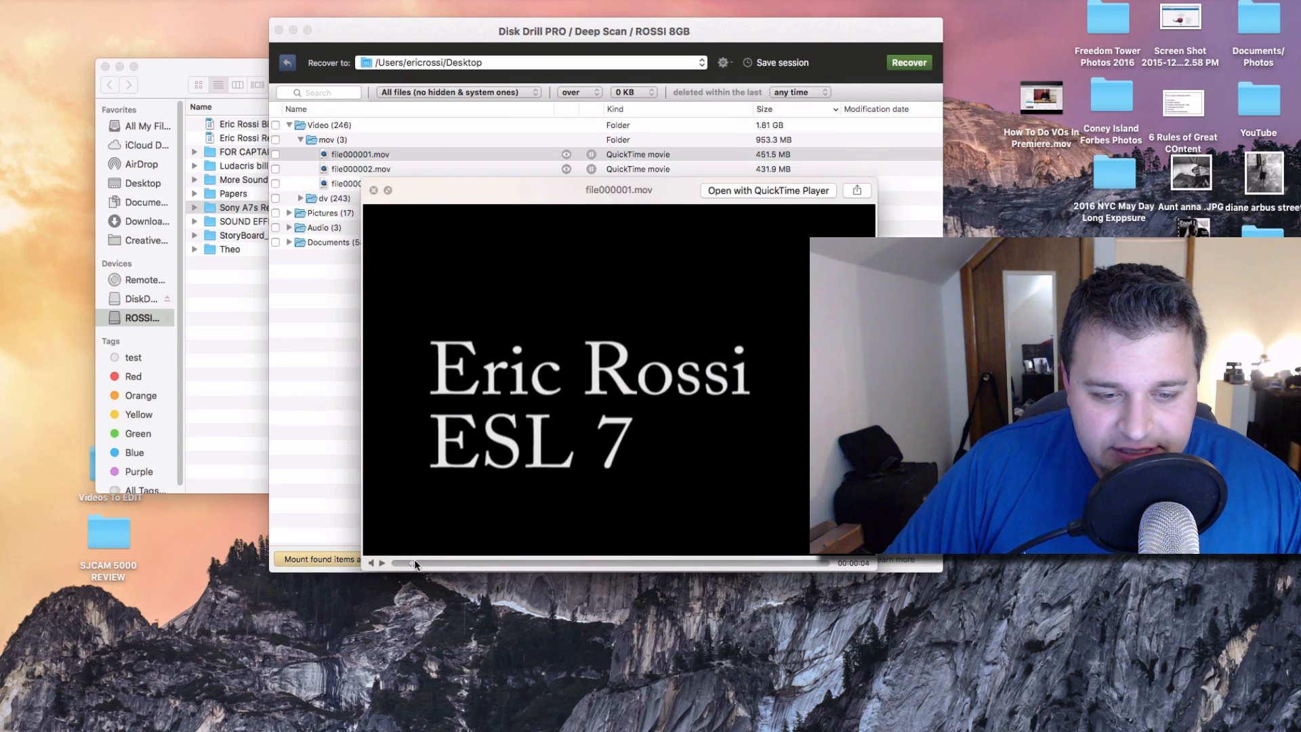
pyautogui.click(373, 189)
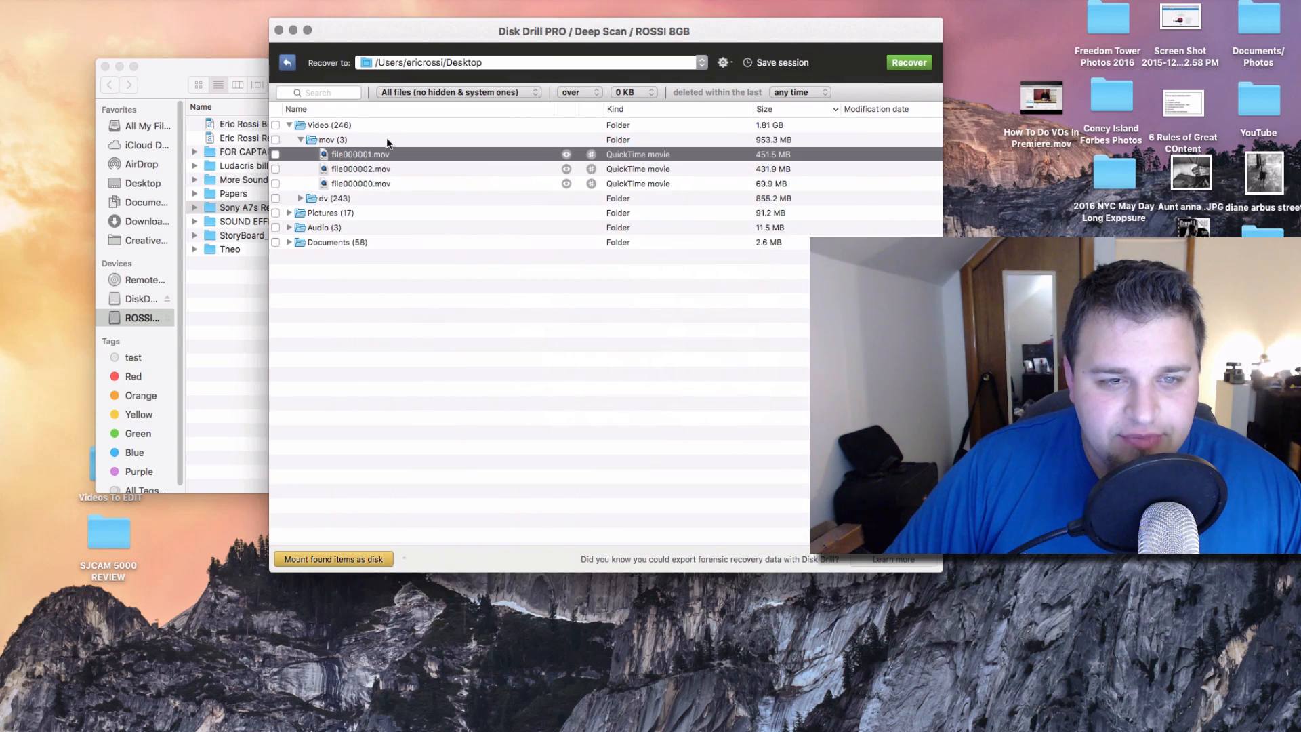
# Preview and play file000000.mov to confirm it works, then close it.
pyautogui.click(360, 184)
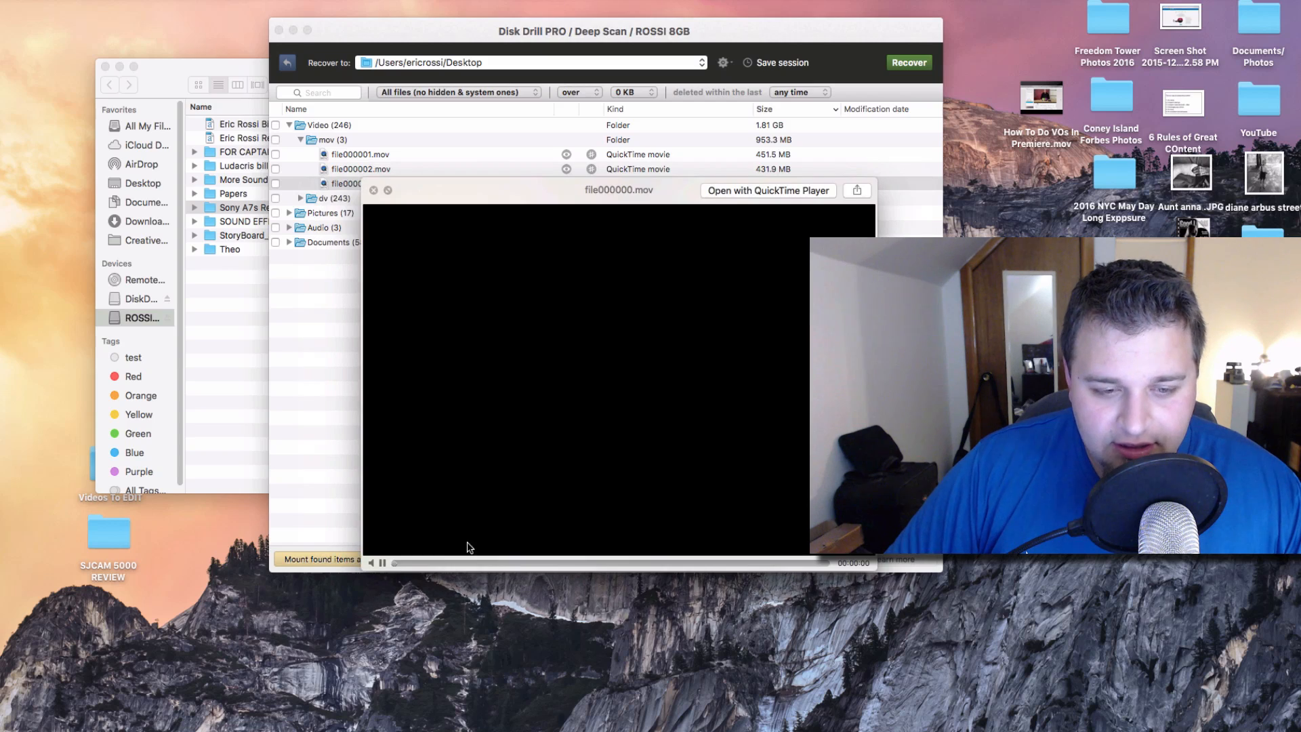
pyautogui.click(381, 562)
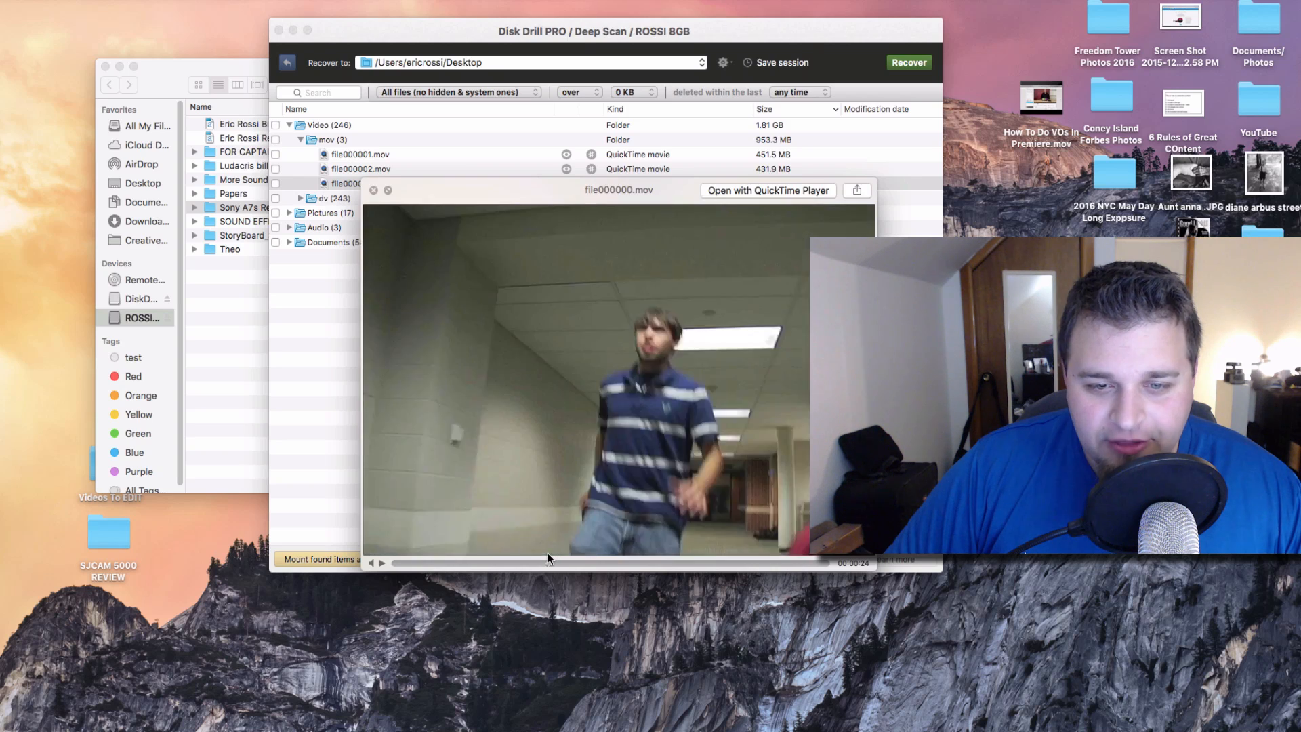
pyautogui.click(378, 563)
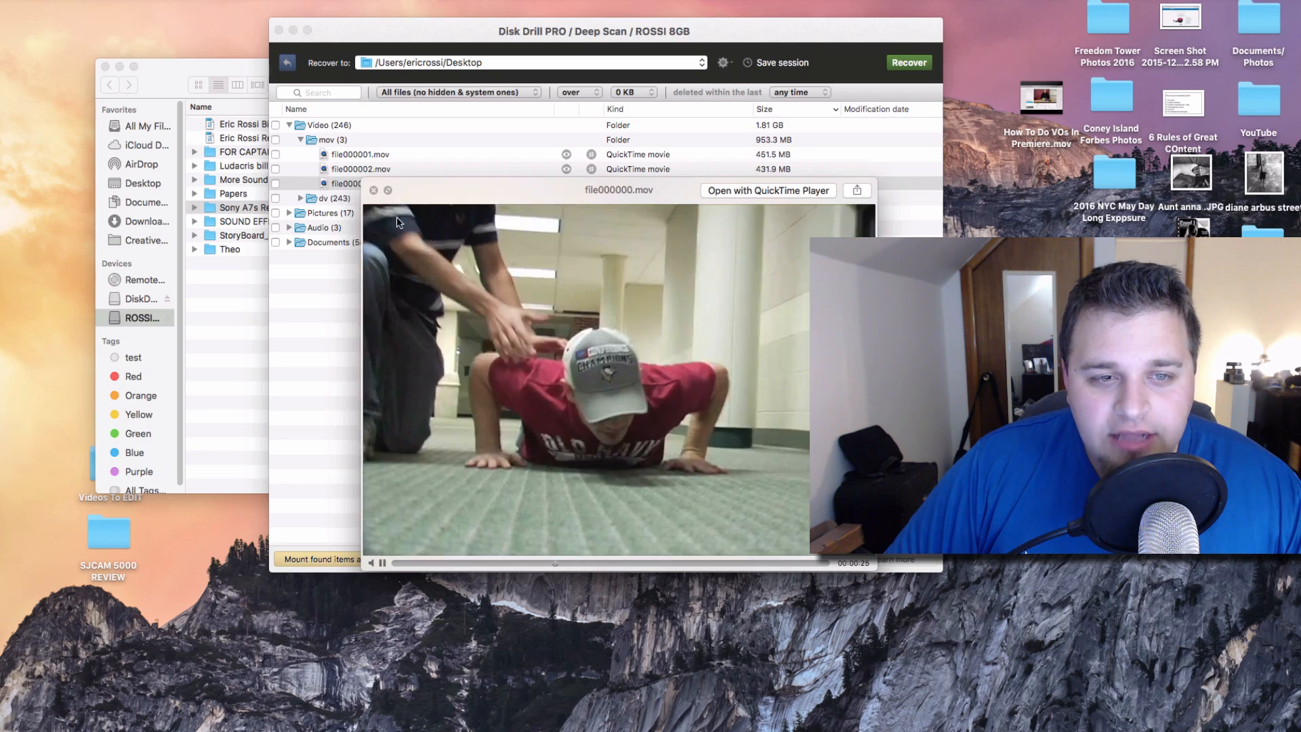
pyautogui.click(373, 190)
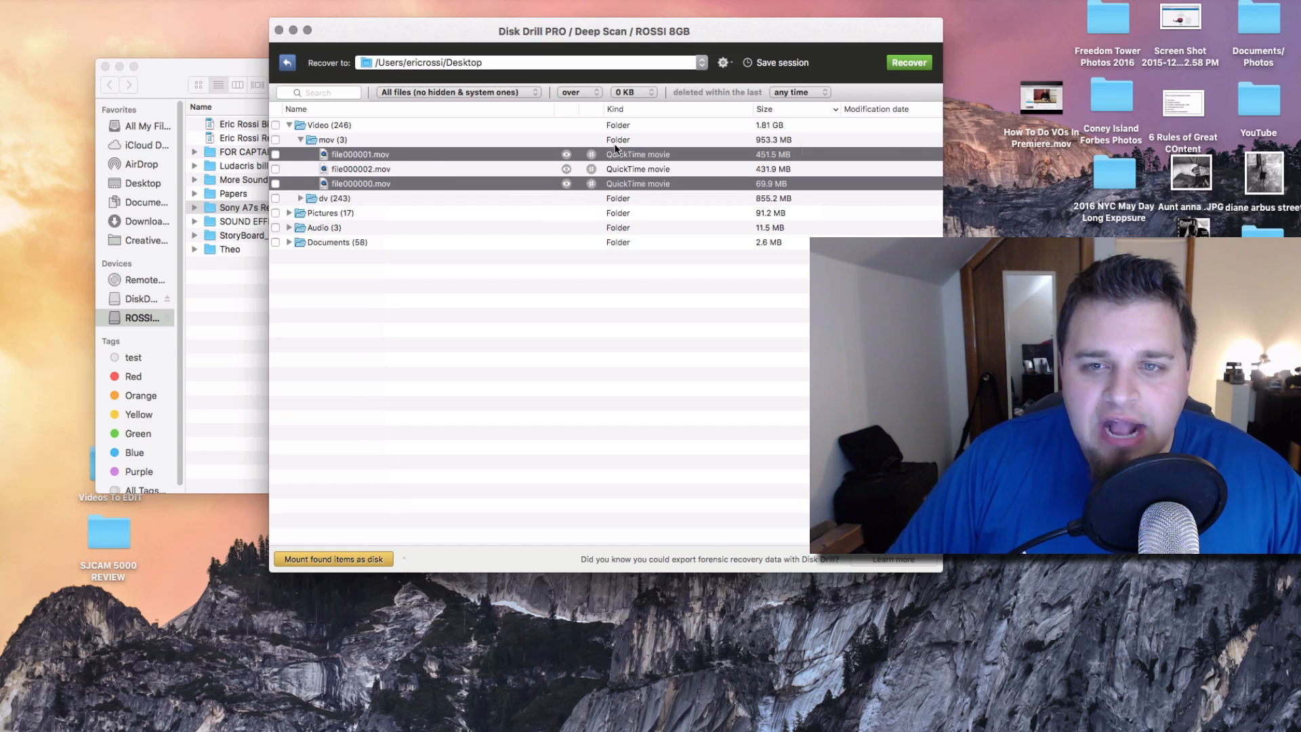
pyautogui.moveTo(672, 74)
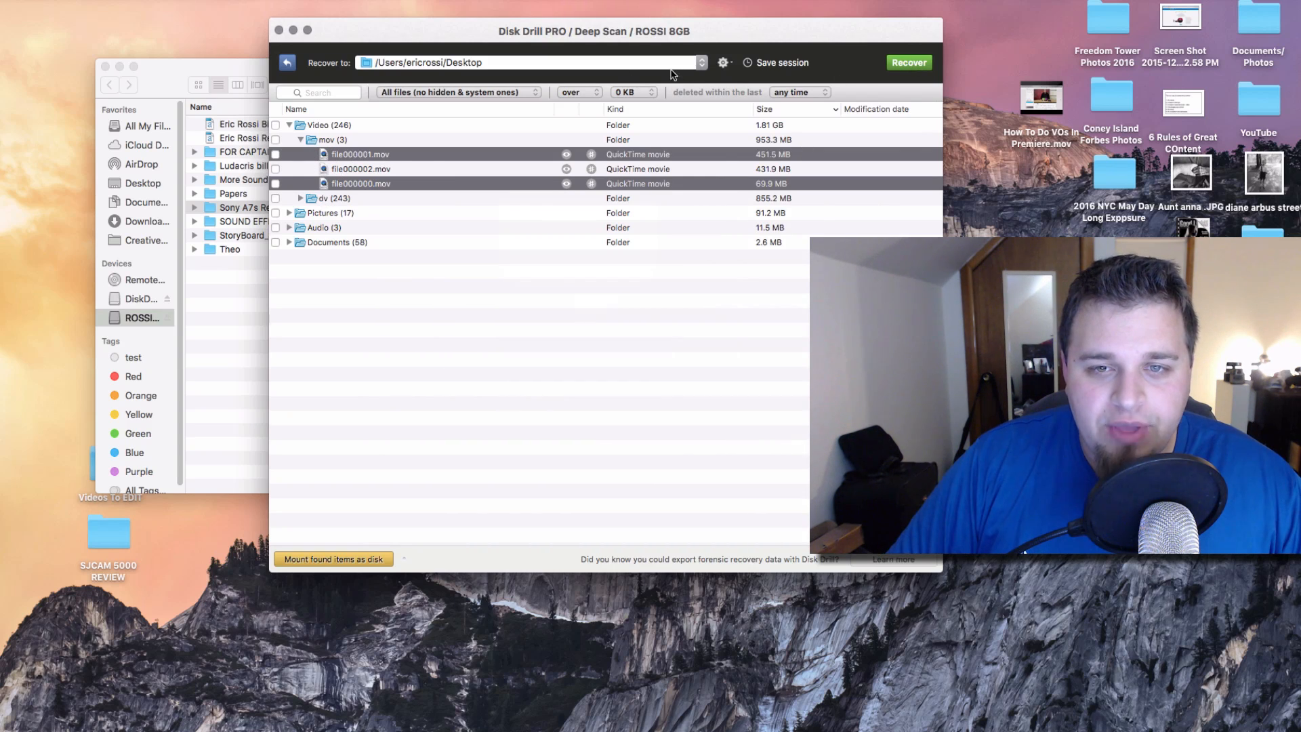
# Set the Recover to location and recover the two .mov files into a desktop Video folder.
pyautogui.click(908, 62)
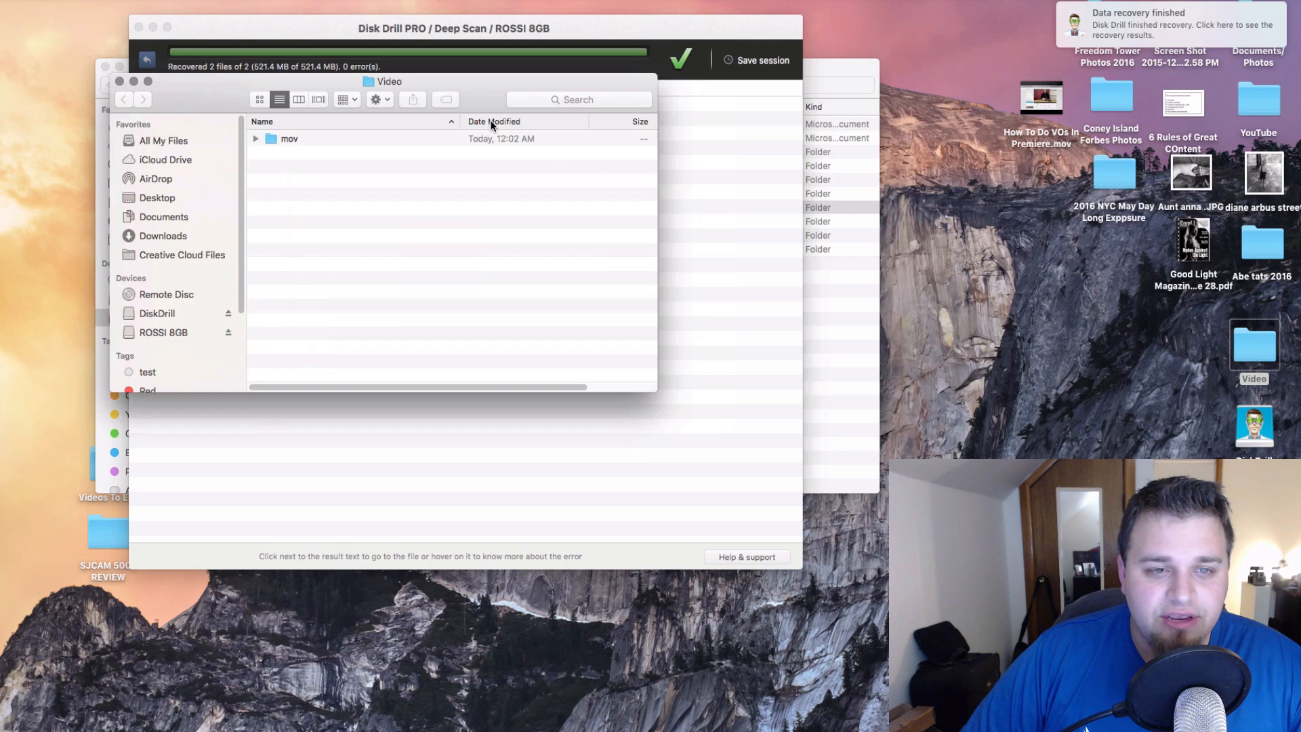
# Expand the mov folder in the recovered Video folder and select file000000.mov.
pyautogui.click(256, 139)
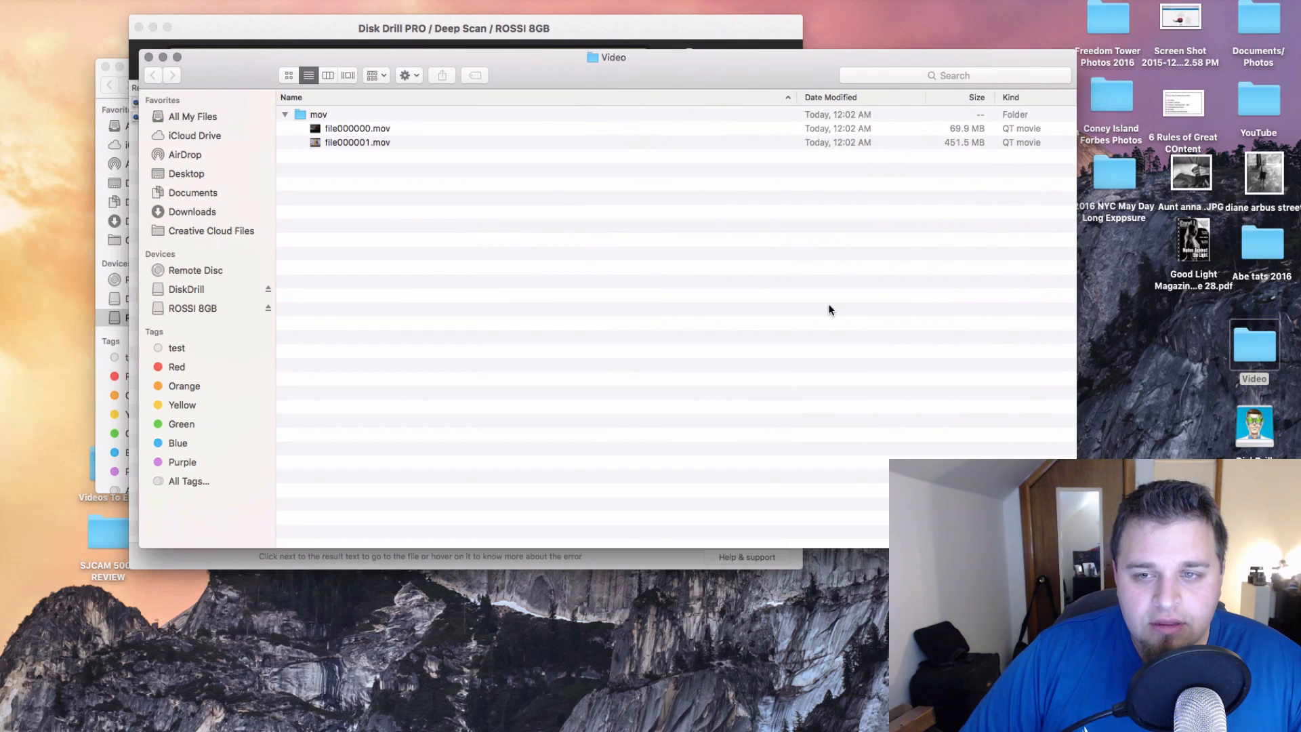
pyautogui.click(357, 129)
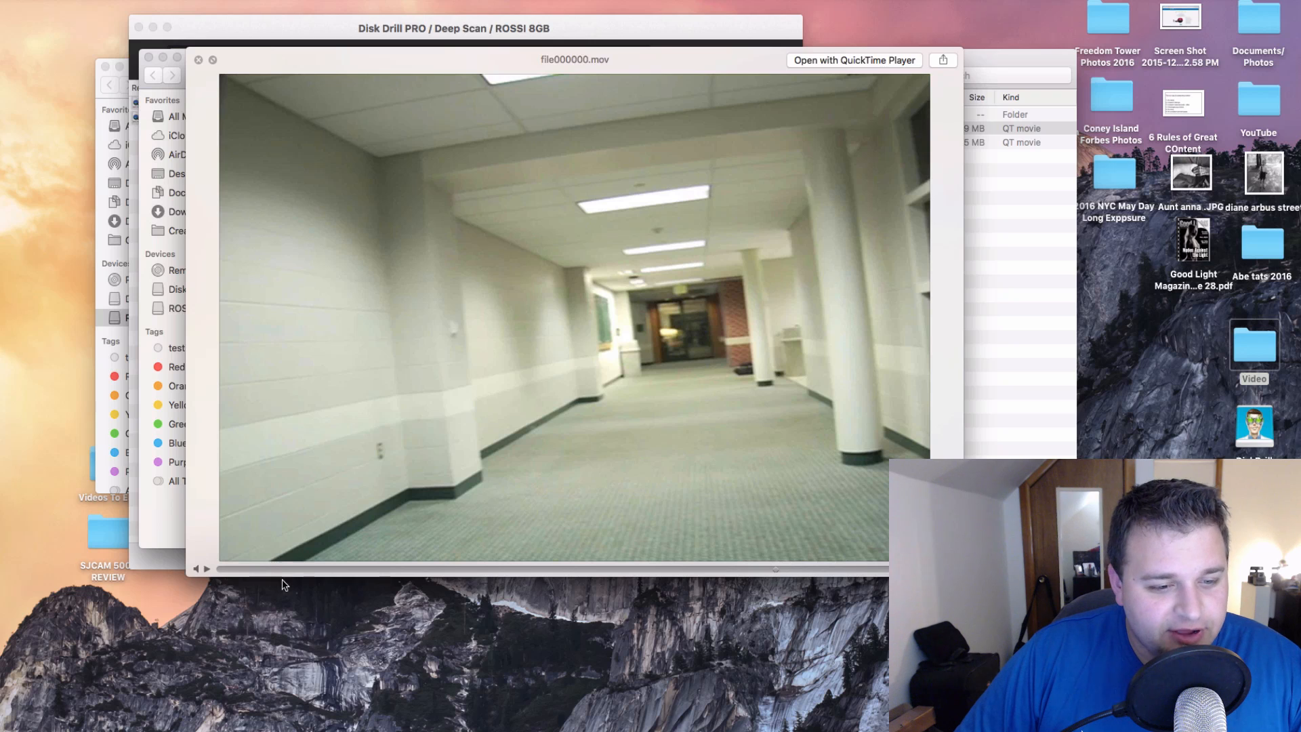
# Play the recovered file000000.mov in Finder's preview, then close it.
pyautogui.click(203, 570)
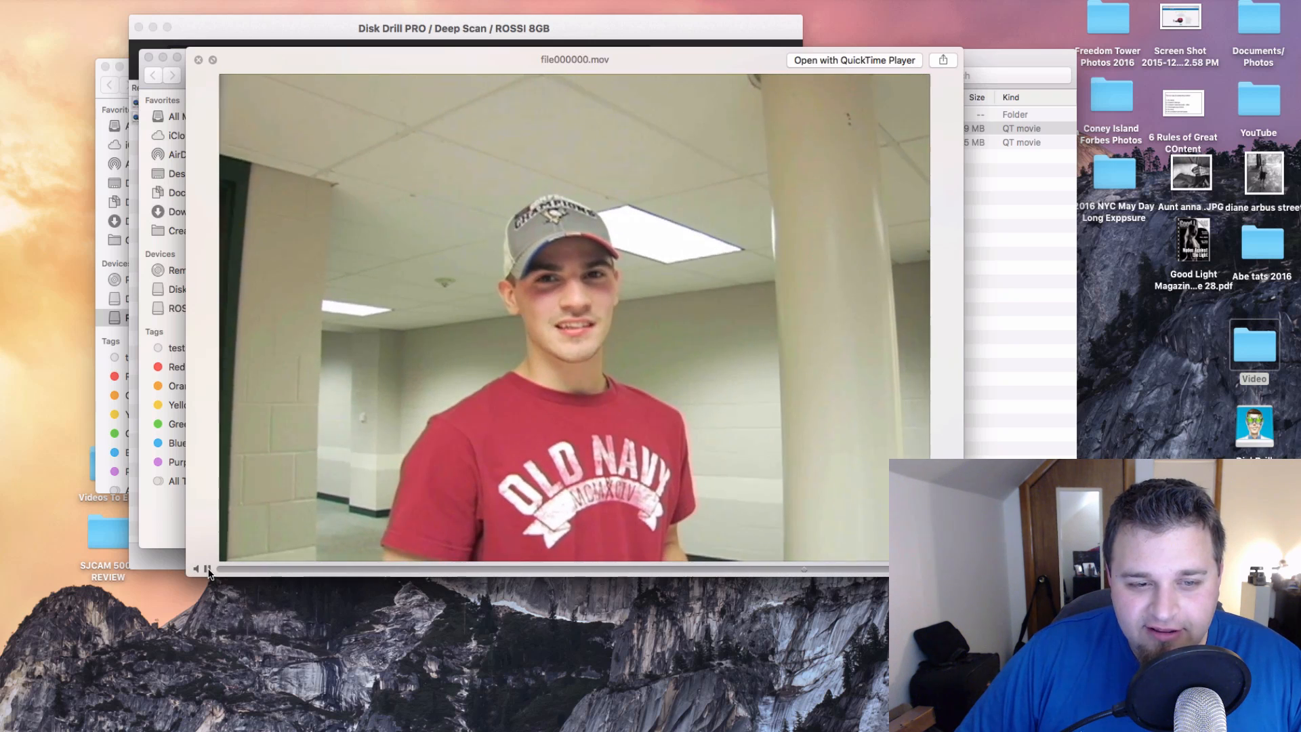
pyautogui.click(206, 569)
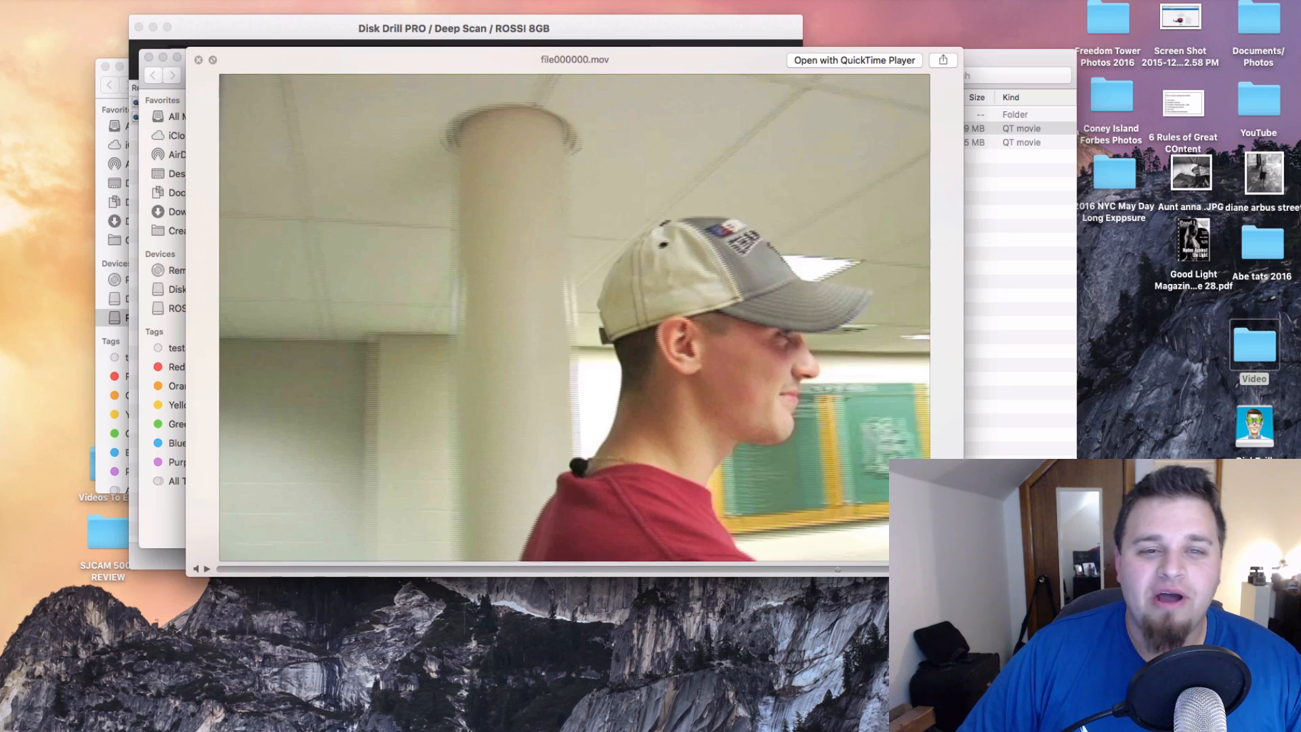
pyautogui.click(199, 59)
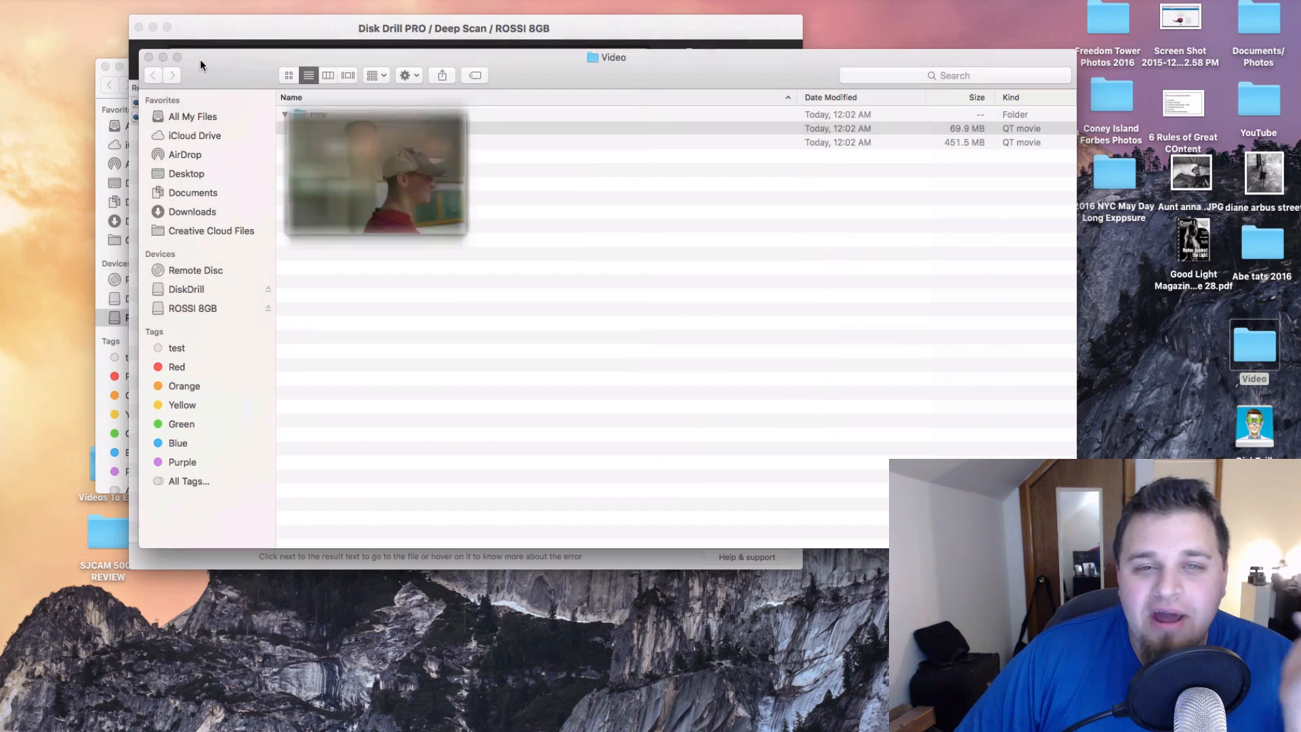